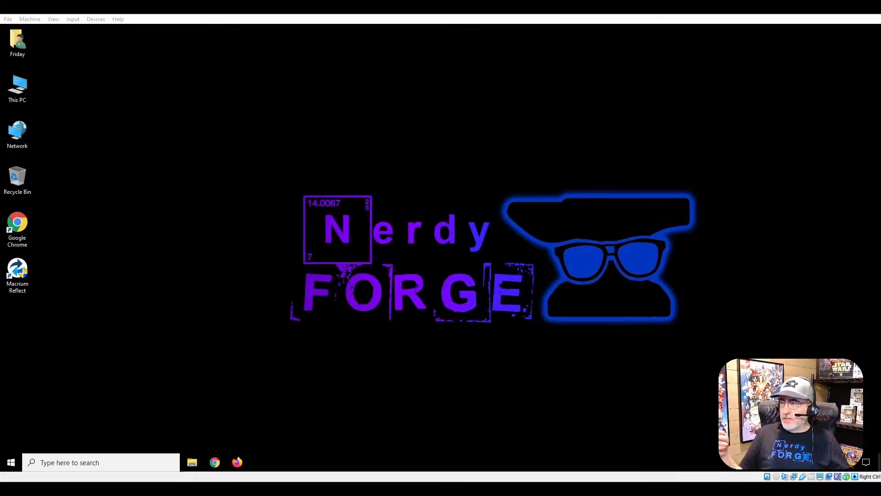
- Browse This PC into Local Disk (D:), then close the window
{"action": "left_click", "coordinate": [17, 43]}
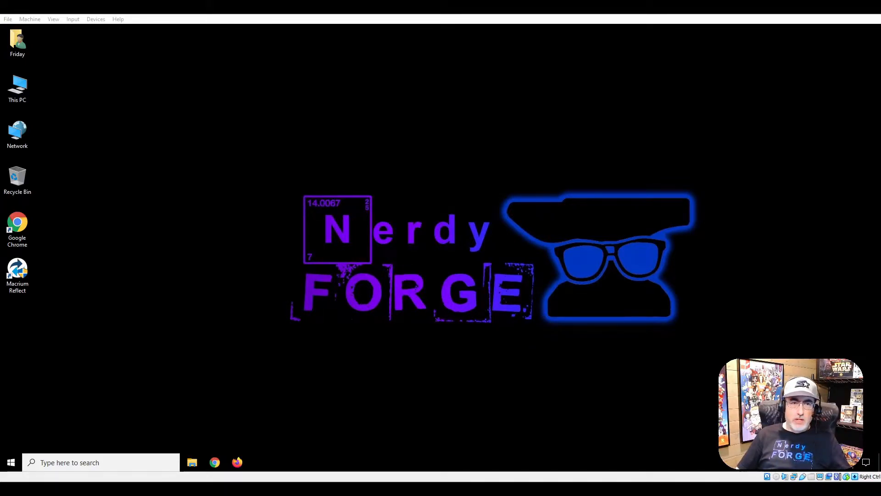
{"action": "left_click", "coordinate": [17, 87]}
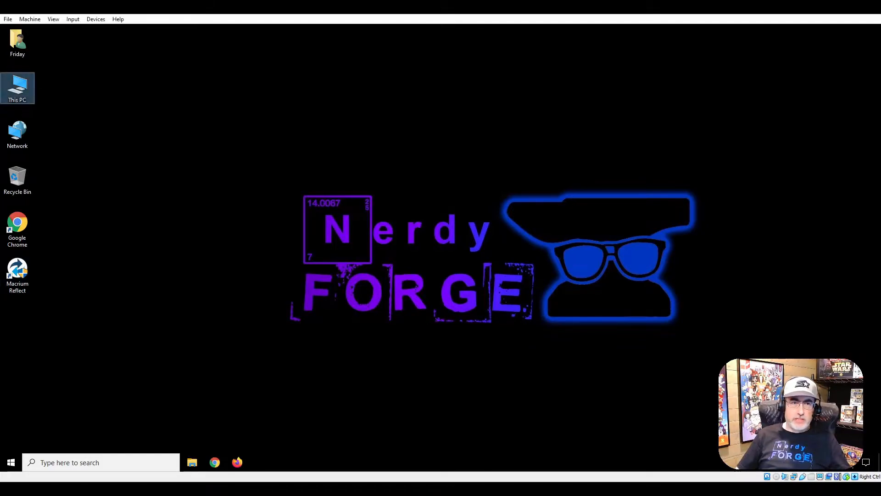
{"action": "double_click", "coordinate": [17, 88]}
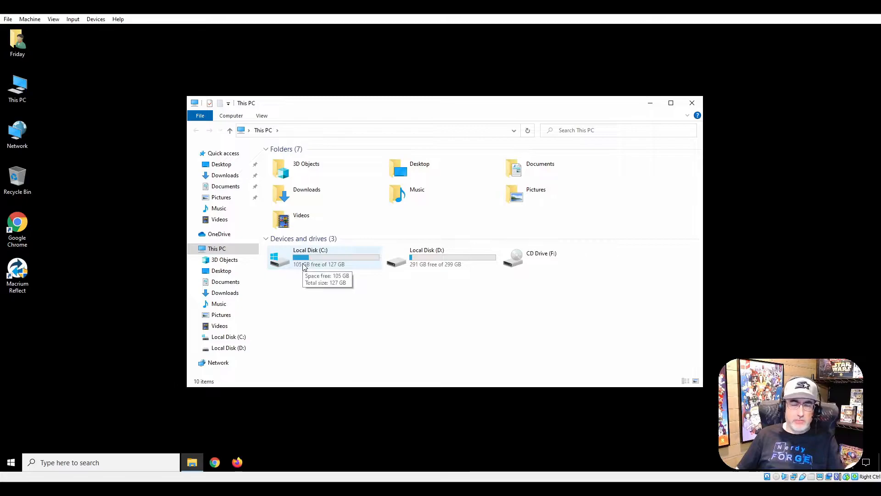
{"action": "double_click", "coordinate": [427, 257]}
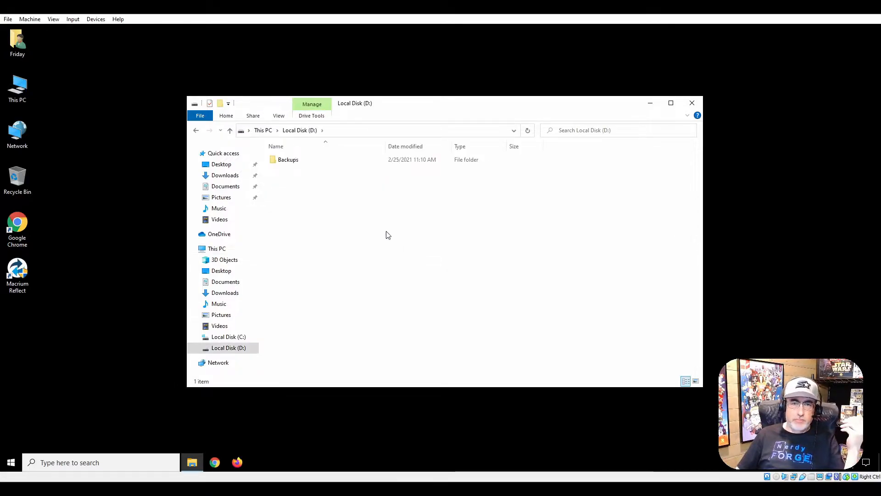
{"action": "double_click", "coordinate": [288, 160]}
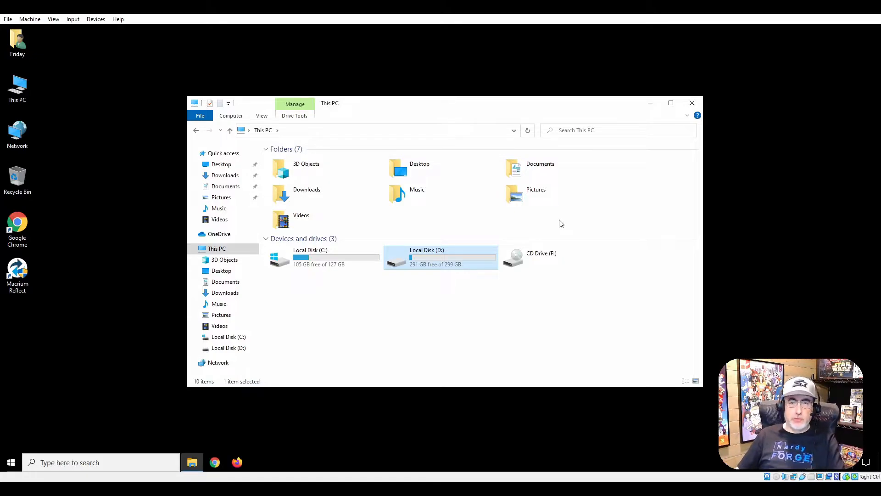
{"action": "mouse_move", "coordinate": [691, 103]}
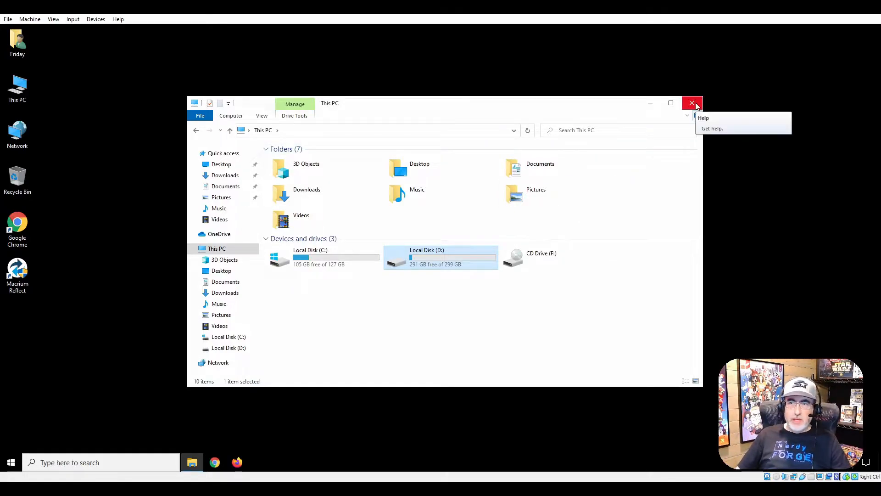
{"action": "mouse_move", "coordinate": [693, 103]}
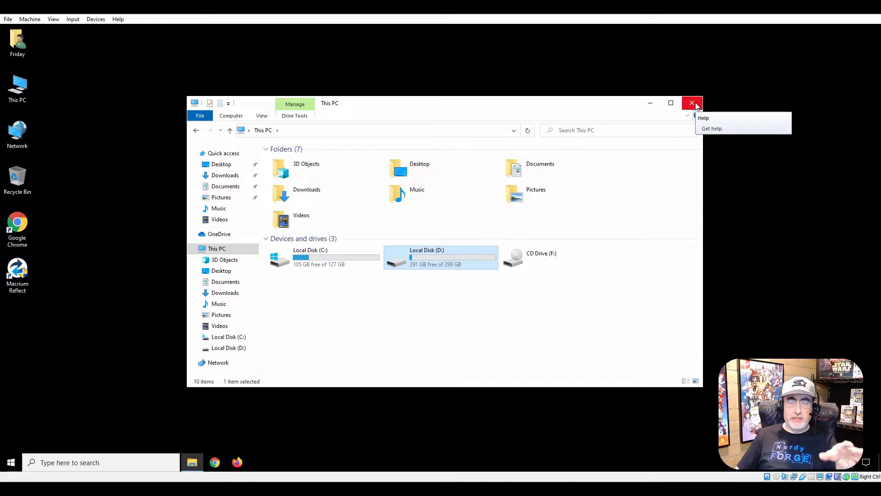
{"action": "left_click", "coordinate": [691, 103]}
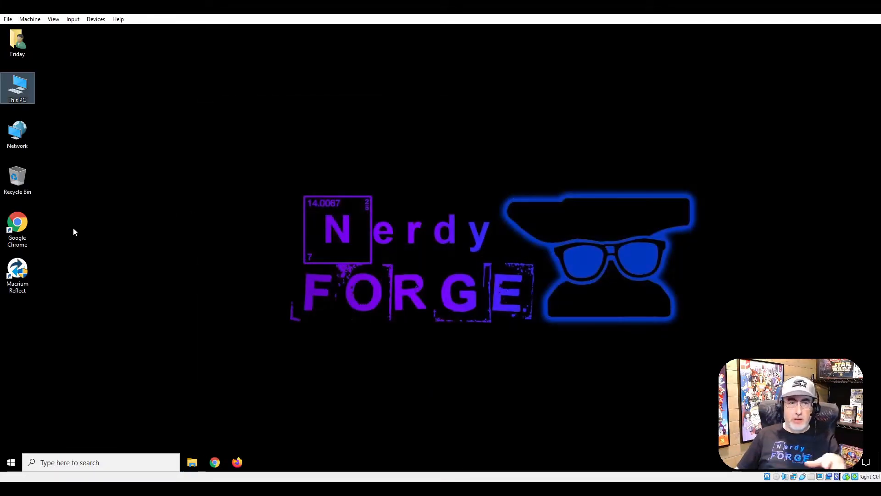
- Launch Macrium Reflect and build the rescue media as an ISO file
{"action": "double_click", "coordinate": [17, 273]}
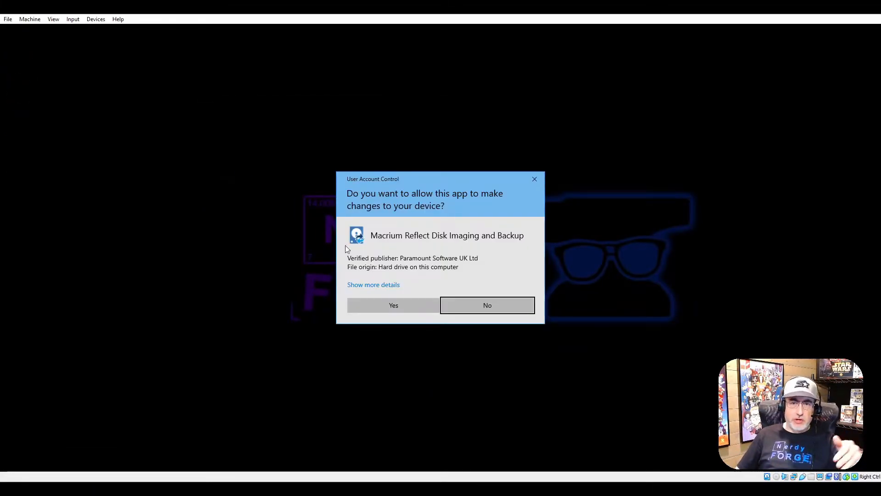
{"action": "left_click", "coordinate": [393, 304]}
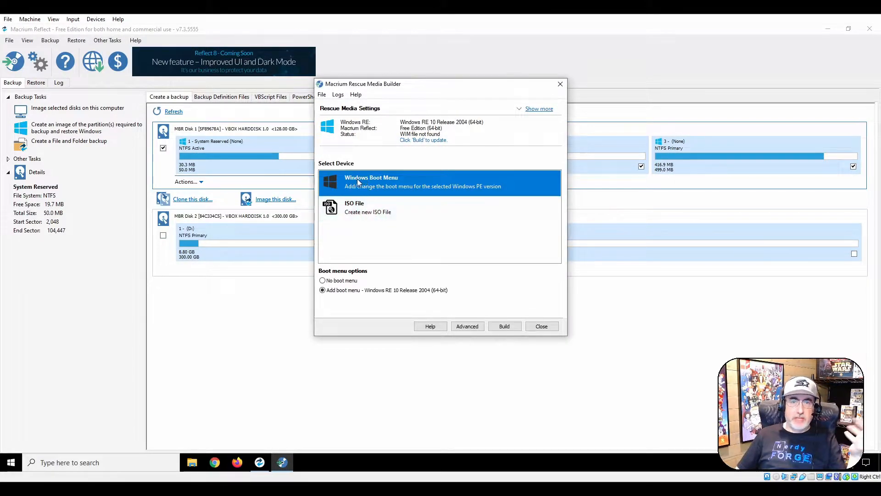
{"action": "mouse_move", "coordinate": [375, 207]}
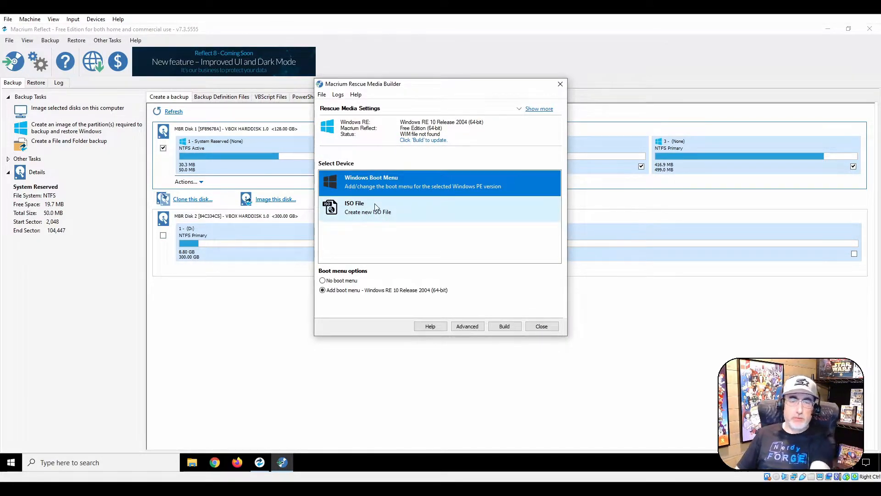
{"action": "left_click", "coordinate": [368, 208]}
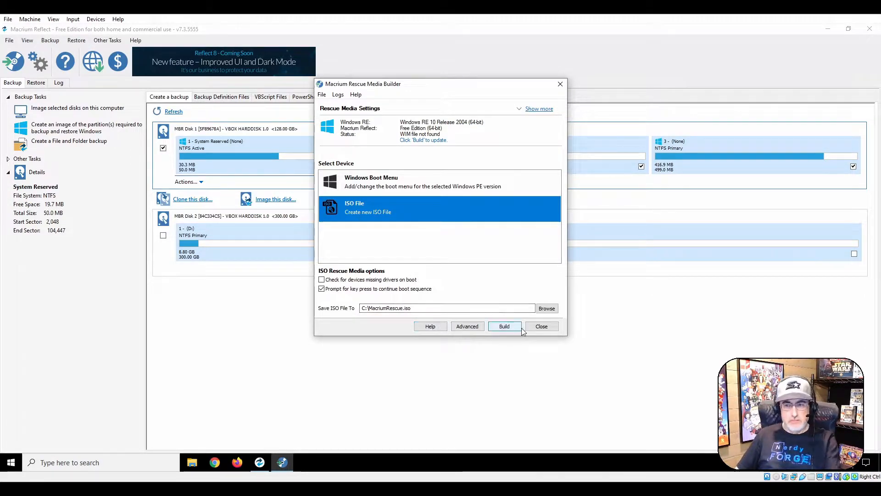
{"action": "left_click", "coordinate": [541, 326]}
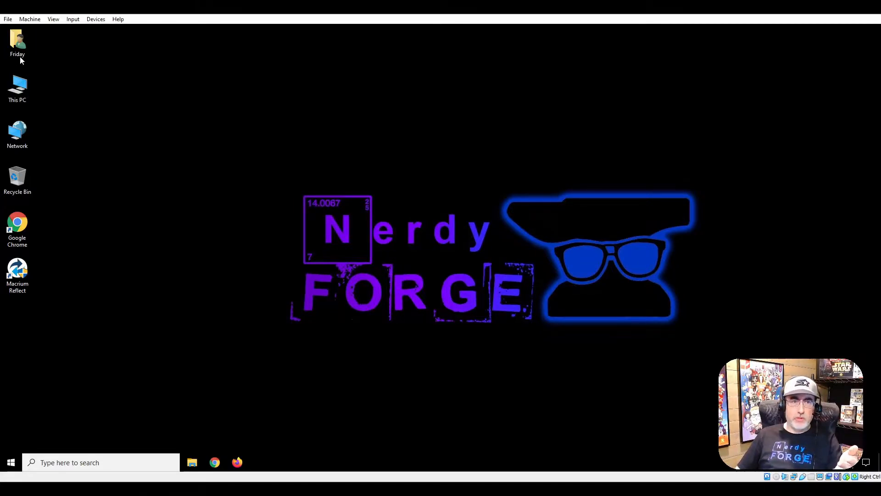
- Set Friday Wallpaper from the Friday user's Pictures as background, then restart the VM
{"action": "double_click", "coordinate": [17, 42]}
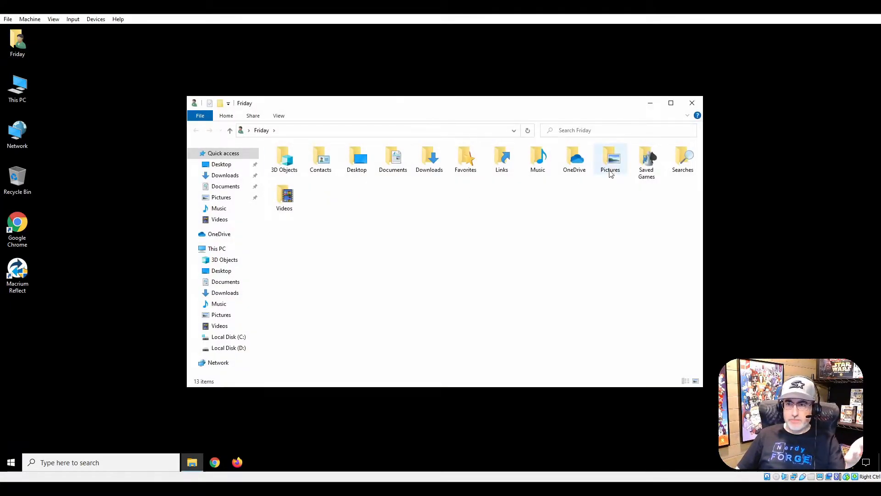
{"action": "right_click", "coordinate": [399, 168]}
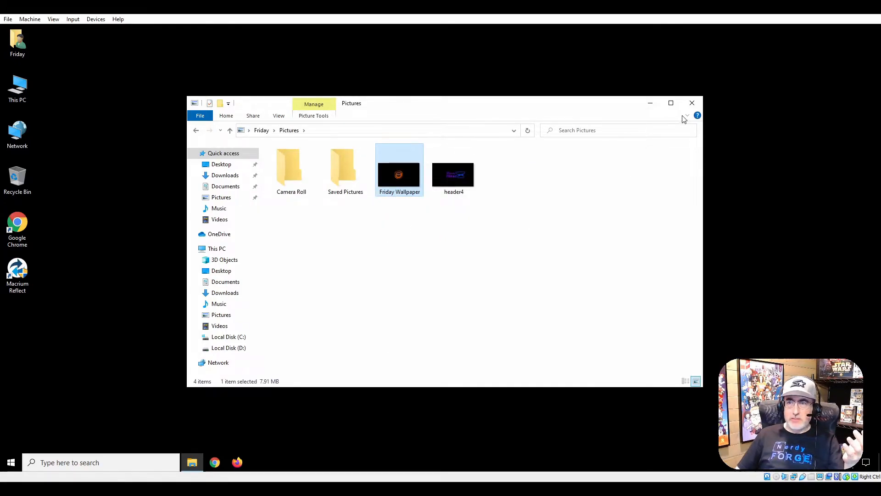
{"action": "left_click", "coordinate": [691, 102]}
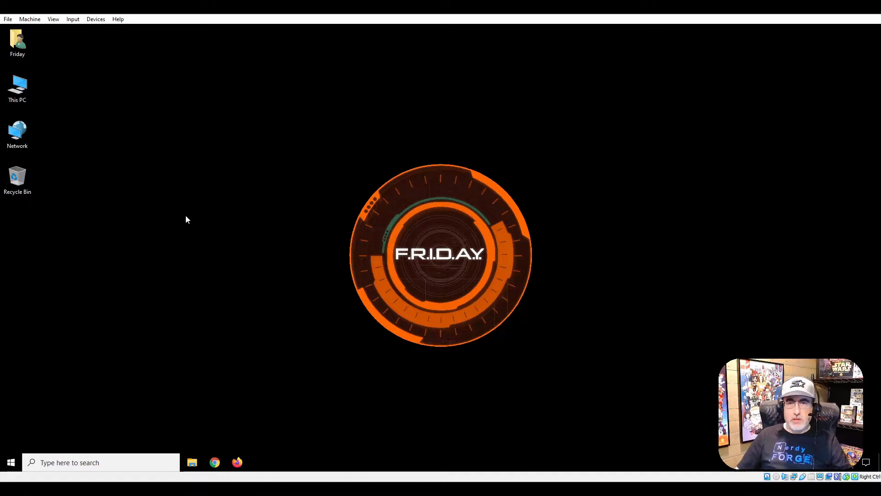
{"action": "mouse_move", "coordinate": [185, 218]}
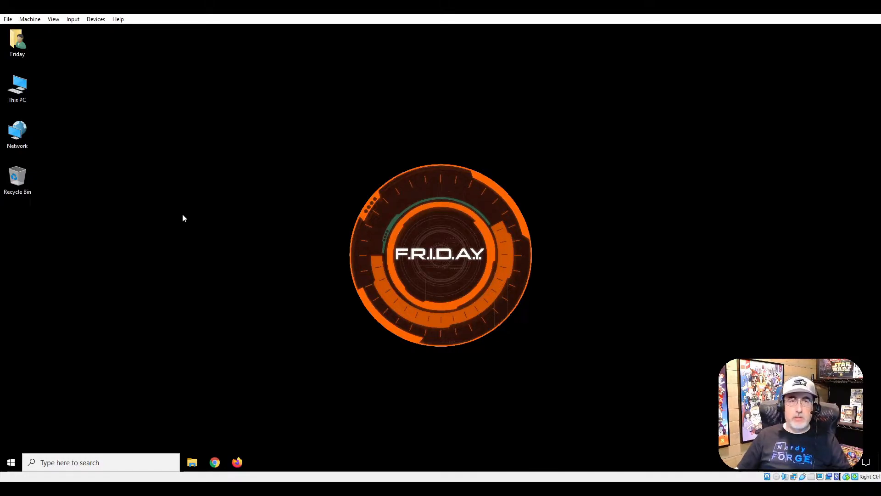
{"action": "mouse_move", "coordinate": [172, 217]}
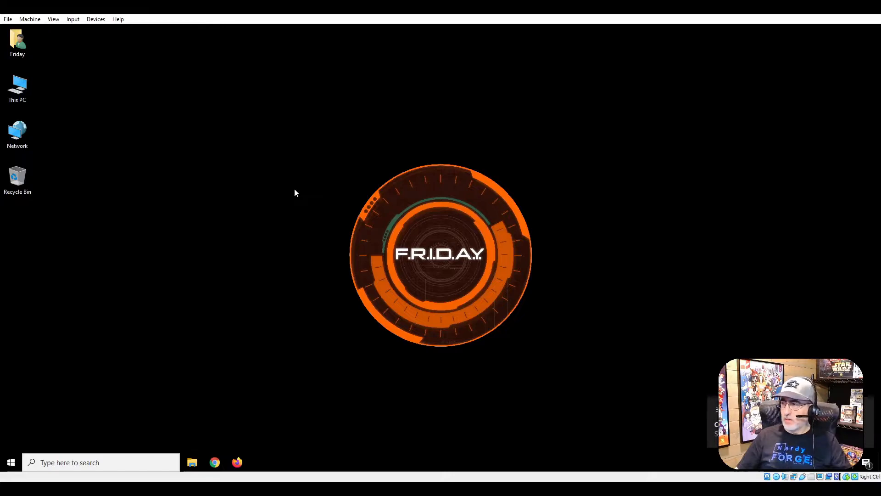
{"action": "mouse_move", "coordinate": [33, 407]}
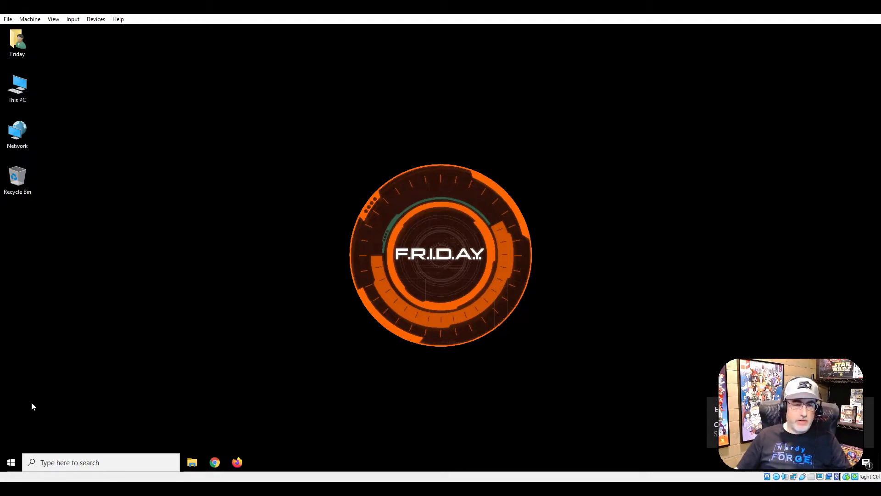
{"action": "left_click", "coordinate": [10, 462]}
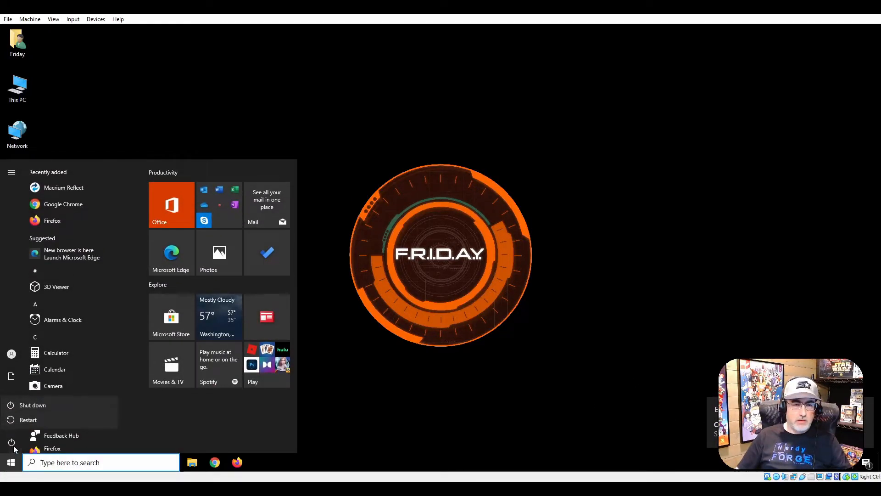
{"action": "left_click", "coordinate": [28, 419]}
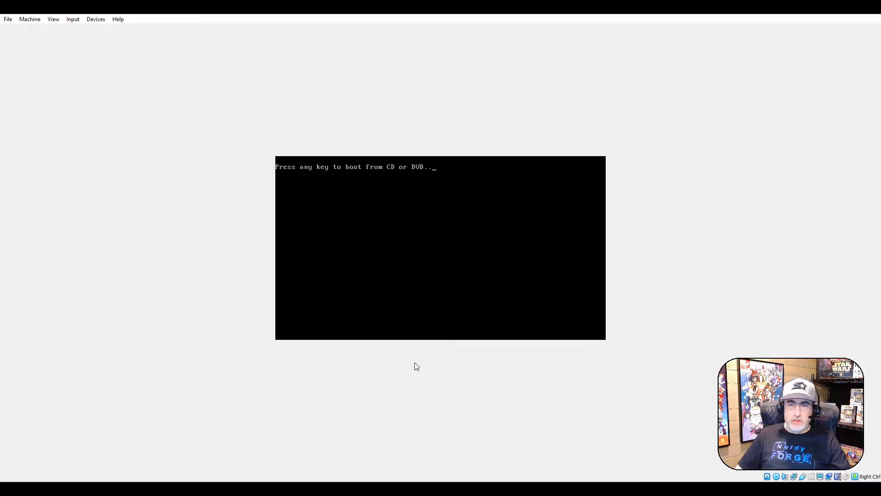
- Boot from the DVD and start Windows Setup with default language settings
{"action": "key", "text": "enter"}
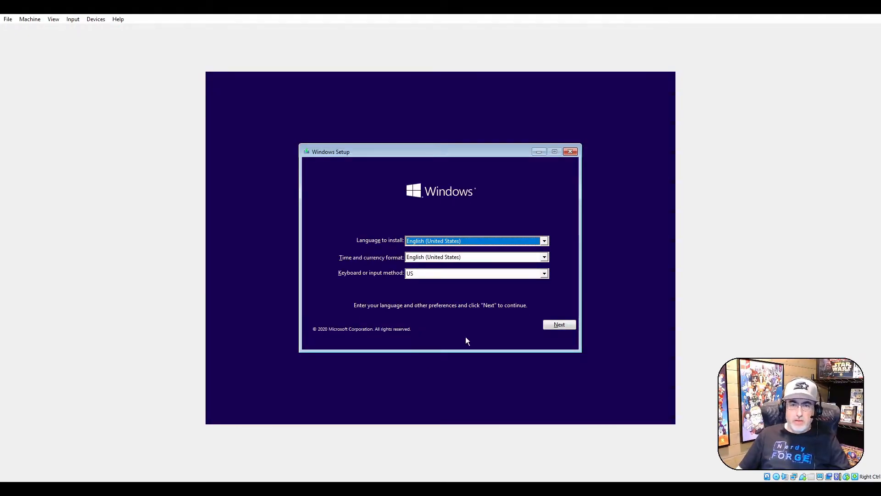
{"action": "left_click", "coordinate": [558, 325]}
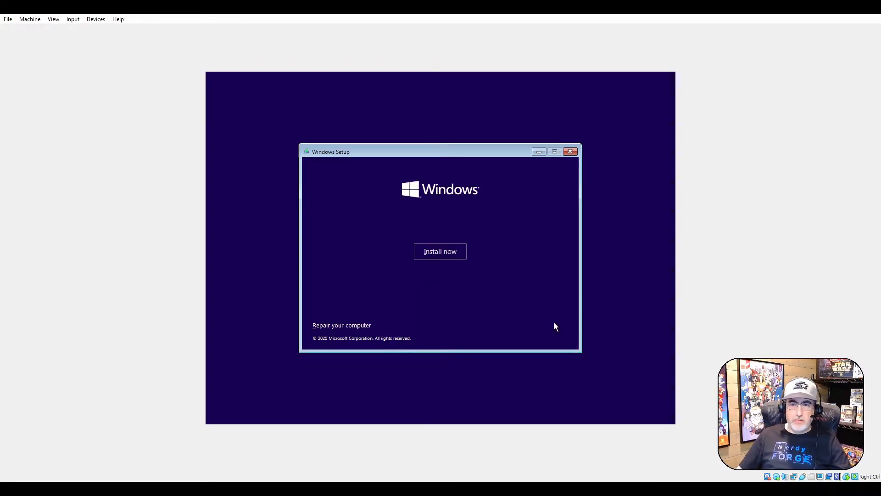
{"action": "left_click", "coordinate": [441, 251]}
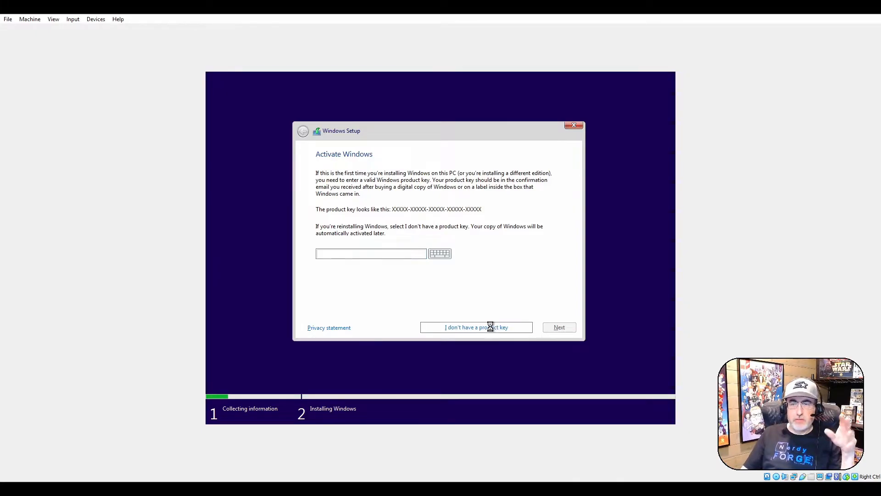
- Skip the product key, choose Windows 10 Pro, and accept the license terms
{"action": "left_click", "coordinate": [475, 328]}
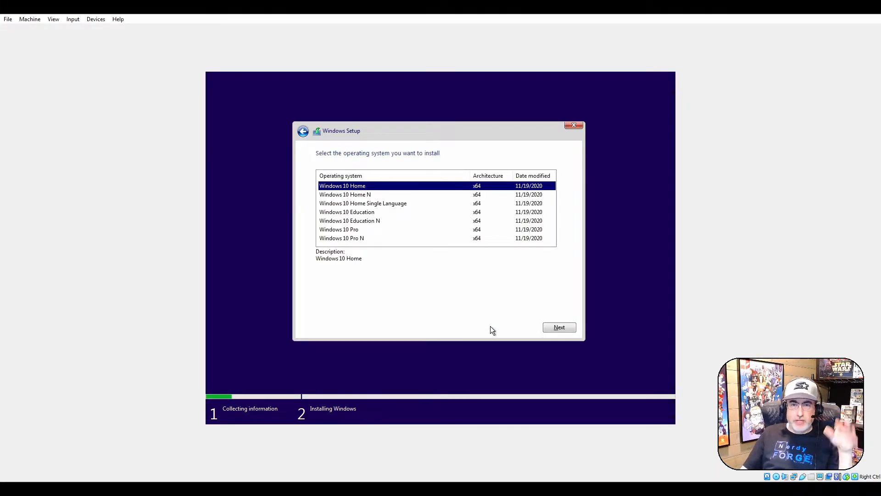
{"action": "left_click", "coordinate": [339, 230]}
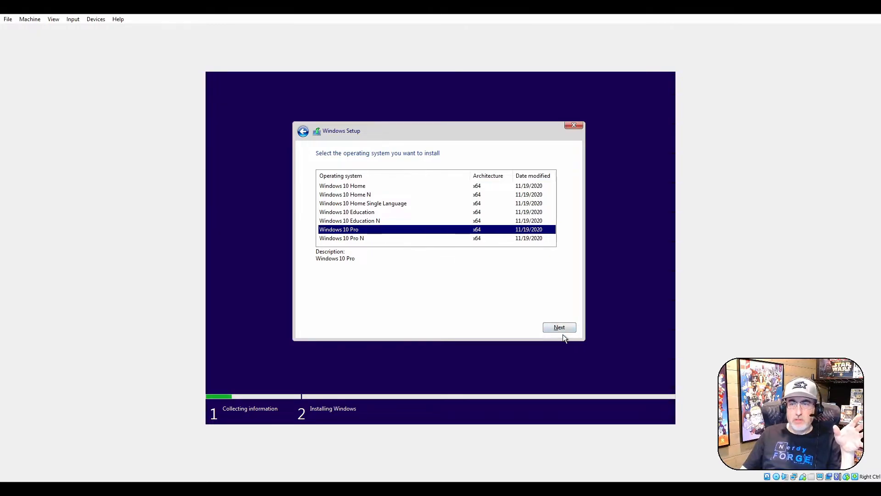
{"action": "left_click", "coordinate": [558, 327]}
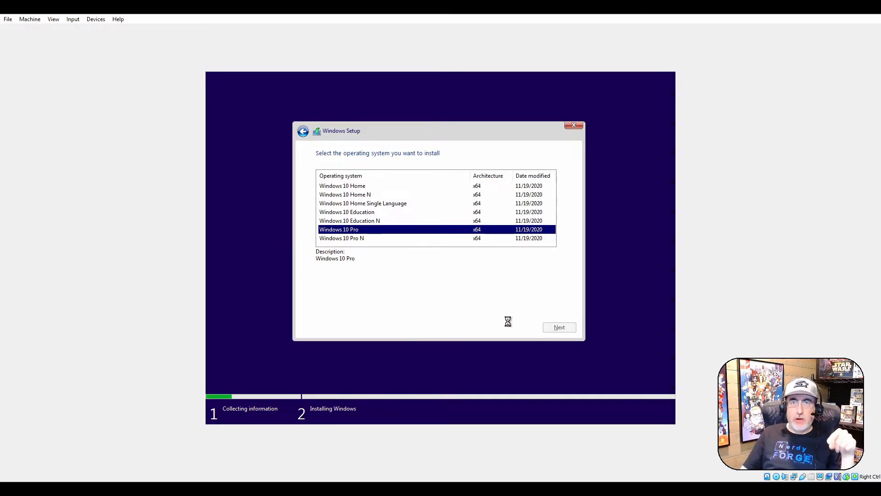
{"action": "left_click", "coordinate": [559, 327]}
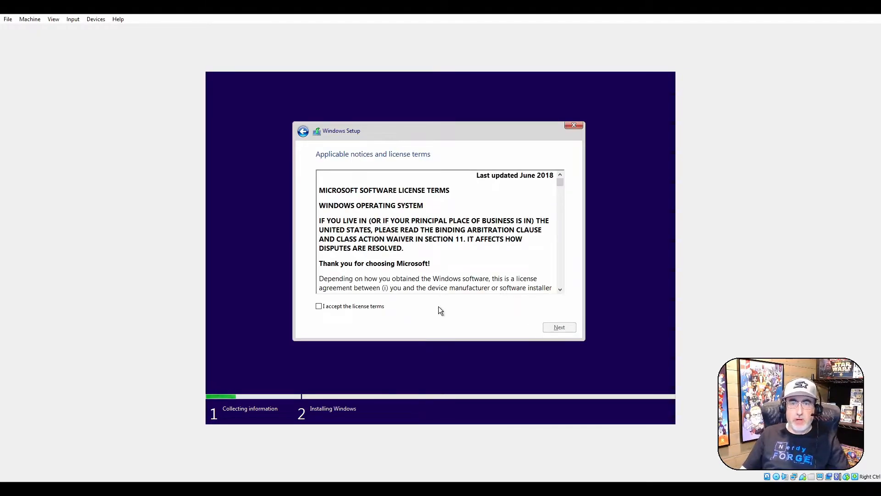
{"action": "left_click", "coordinate": [319, 306]}
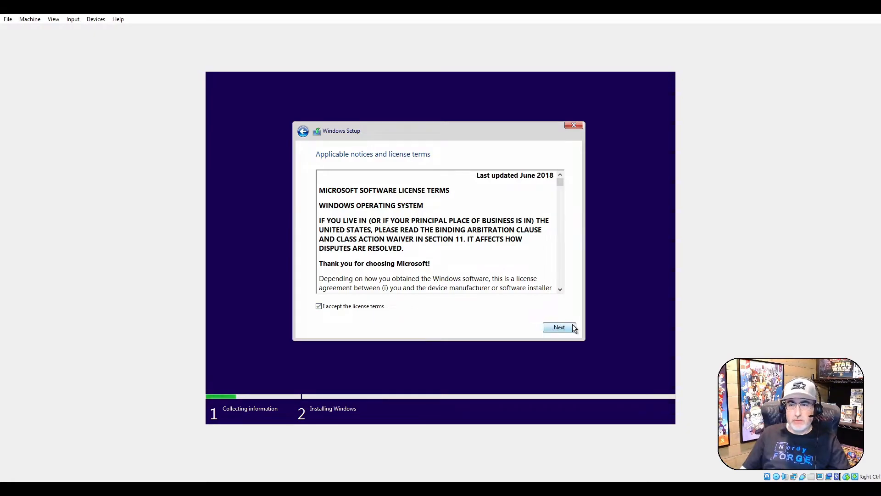
{"action": "left_click", "coordinate": [558, 327]}
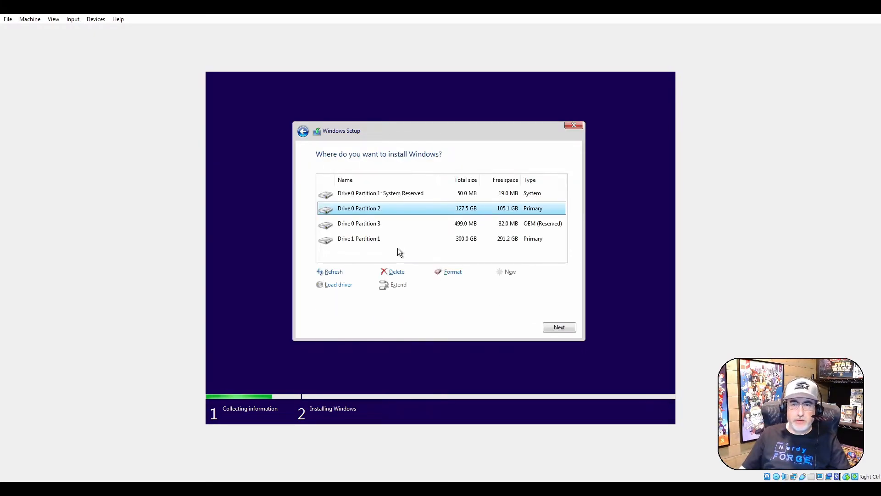
{"action": "mouse_move", "coordinate": [347, 227]}
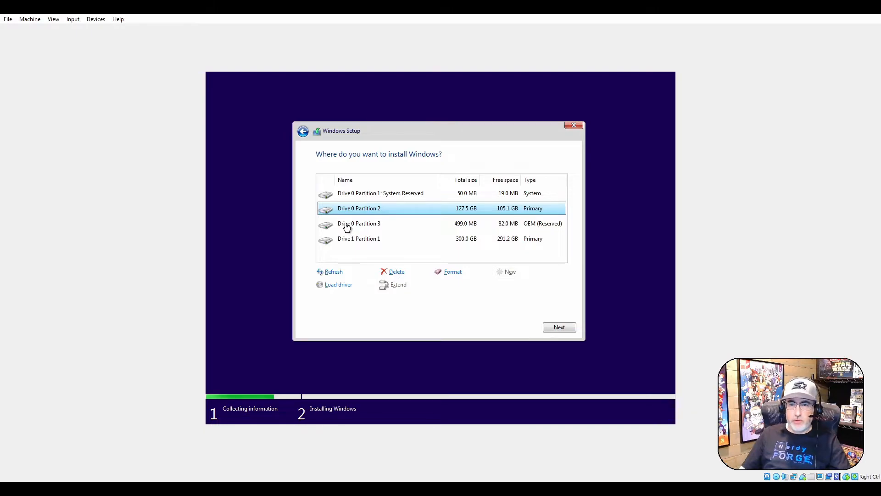
{"action": "mouse_move", "coordinate": [375, 240]}
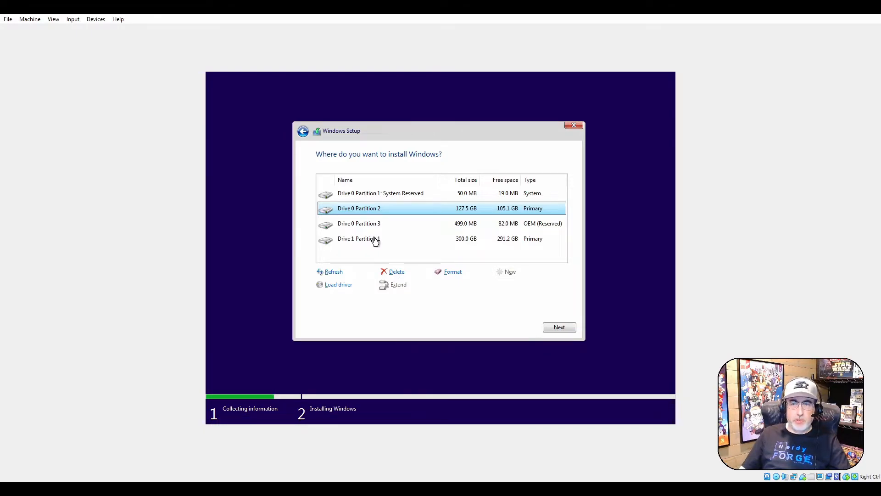
- Delete Drive 0's System Reserved, 127.5 GB and OEM reserved partitions
{"action": "left_click", "coordinate": [359, 238]}
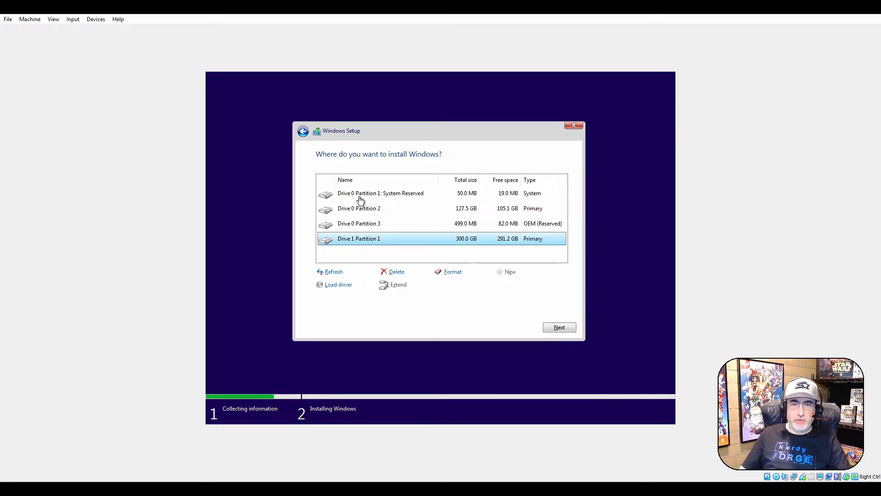
{"action": "left_click", "coordinate": [380, 193]}
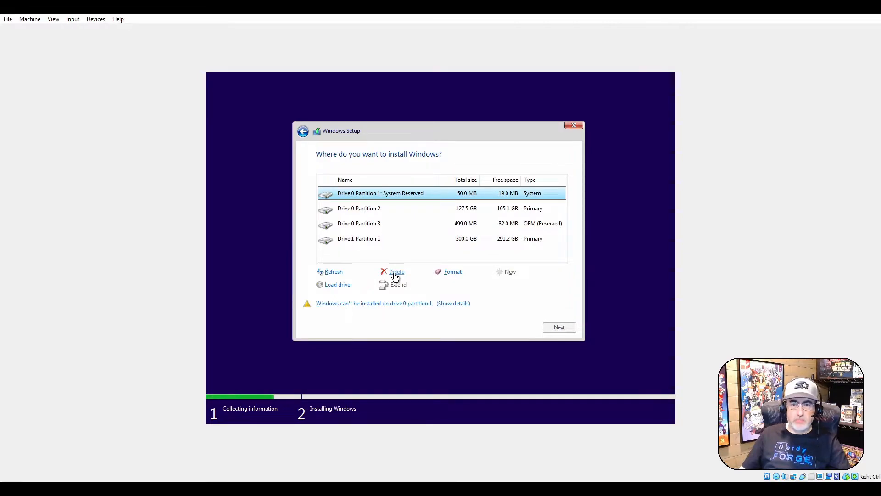
{"action": "left_click", "coordinate": [396, 271]}
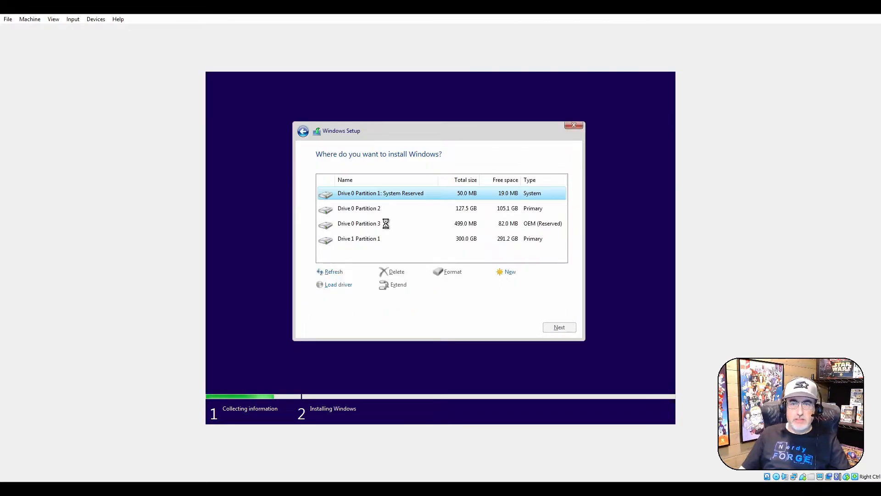
{"action": "left_click", "coordinate": [396, 271]}
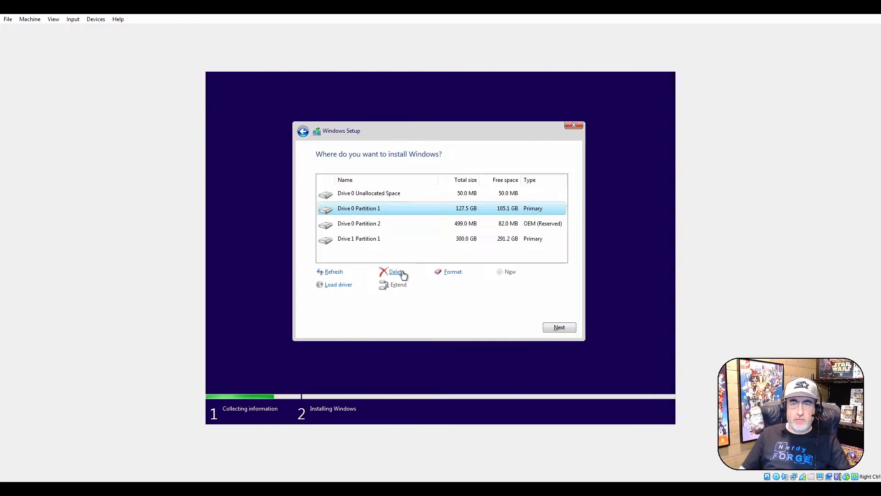
{"action": "left_click", "coordinate": [396, 272]}
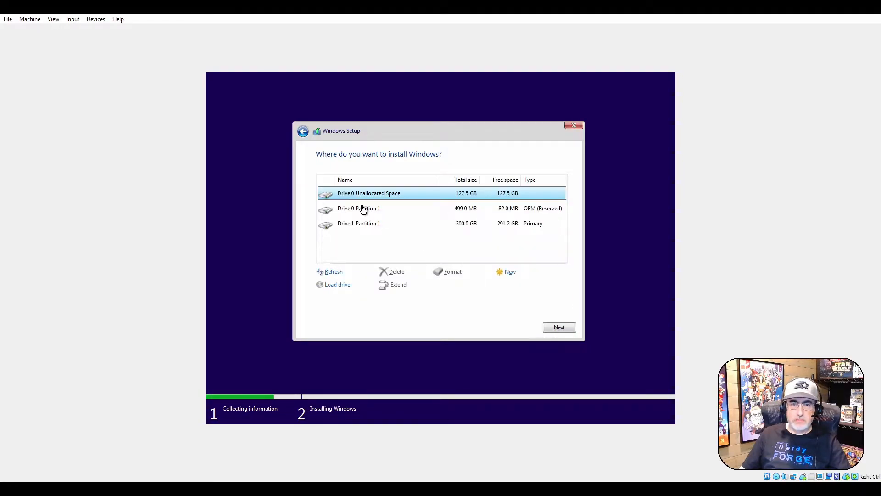
{"action": "left_click", "coordinate": [396, 271]}
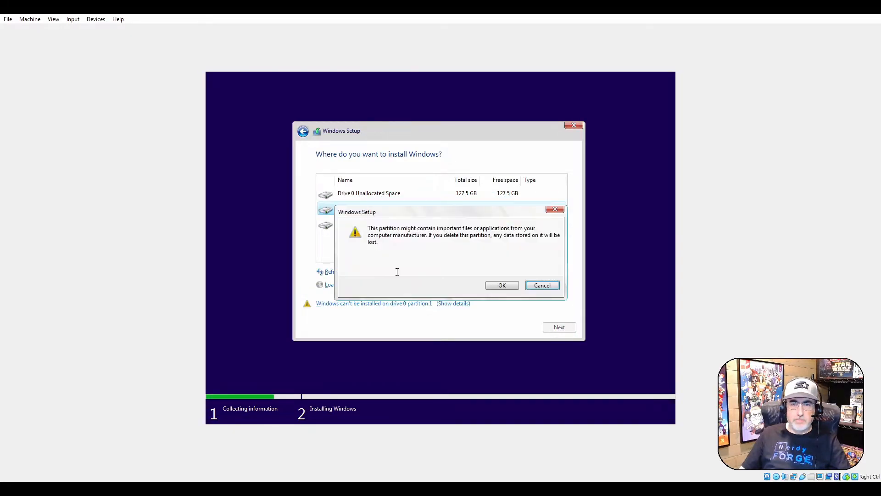
{"action": "left_click", "coordinate": [501, 285]}
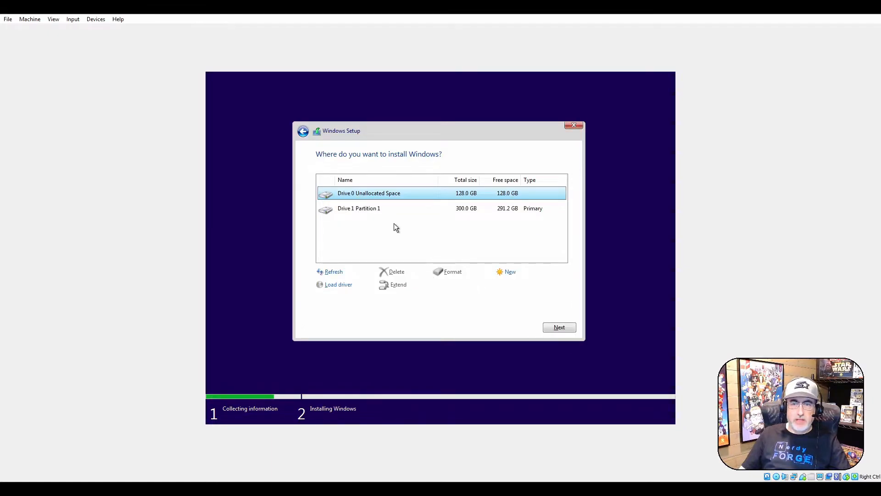
{"action": "mouse_move", "coordinate": [460, 260]}
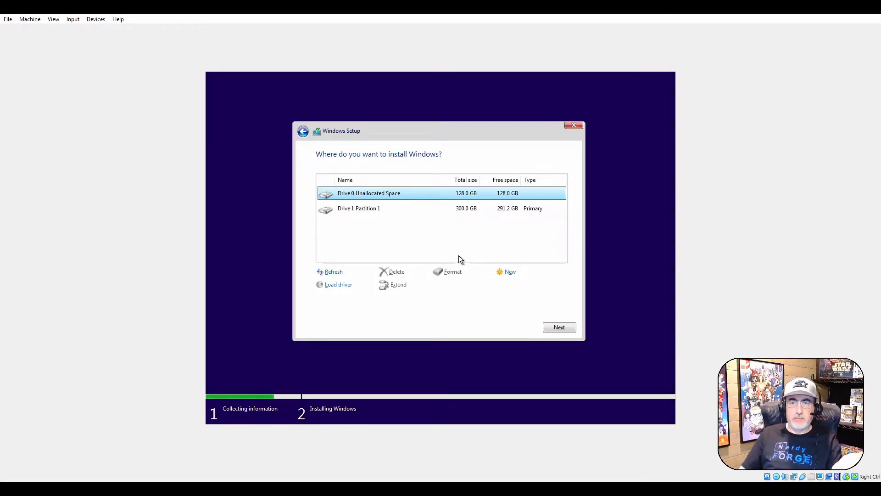
{"action": "mouse_move", "coordinate": [507, 273]}
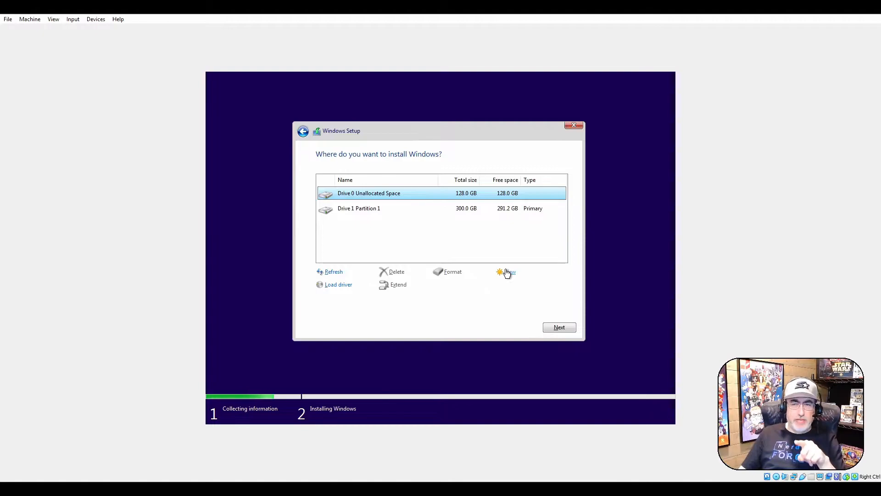
- Create a new partition in the unallocated space and format the 127.9 GB primary partition
{"action": "left_click", "coordinate": [506, 271]}
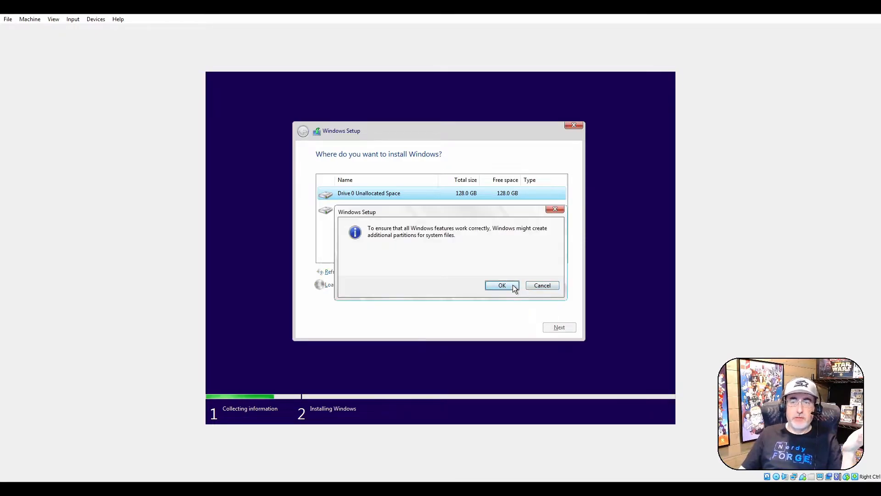
{"action": "left_click", "coordinate": [501, 285]}
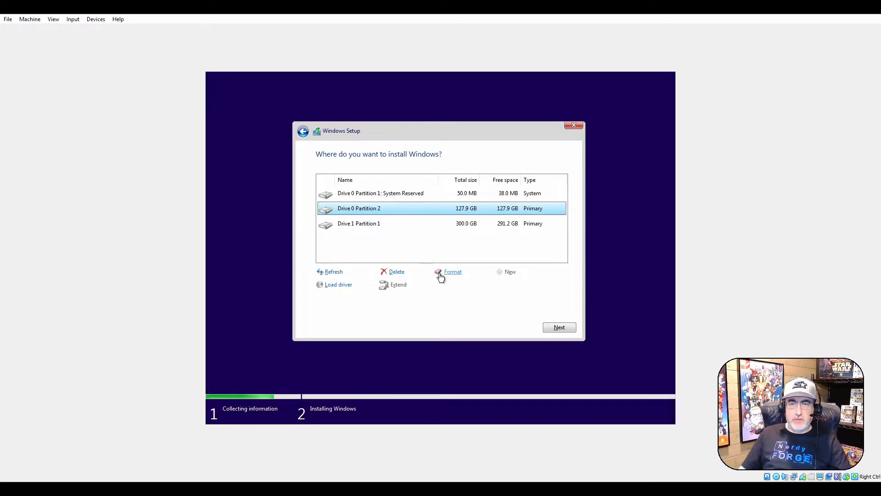
{"action": "left_click", "coordinate": [453, 271]}
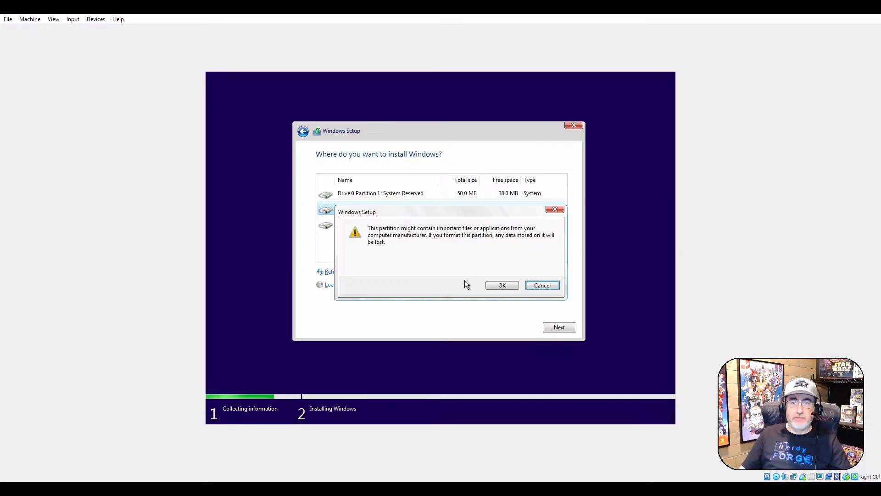
{"action": "left_click", "coordinate": [501, 285]}
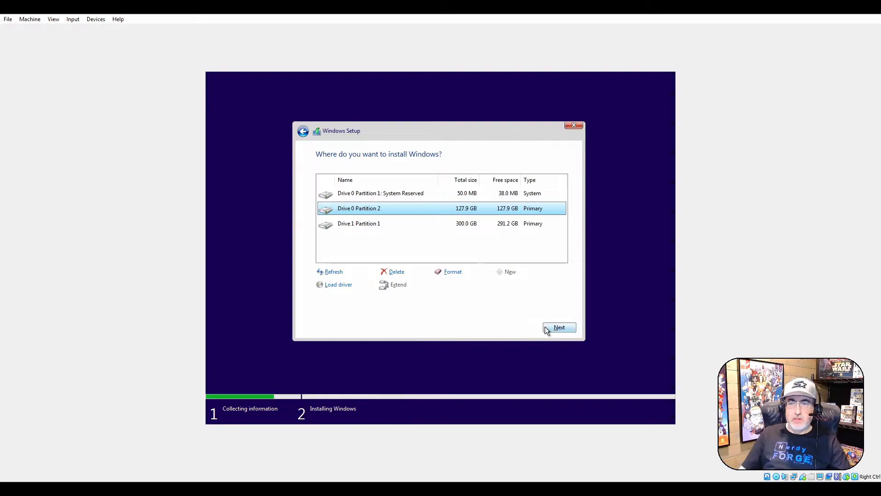
{"action": "mouse_move", "coordinate": [574, 125]}
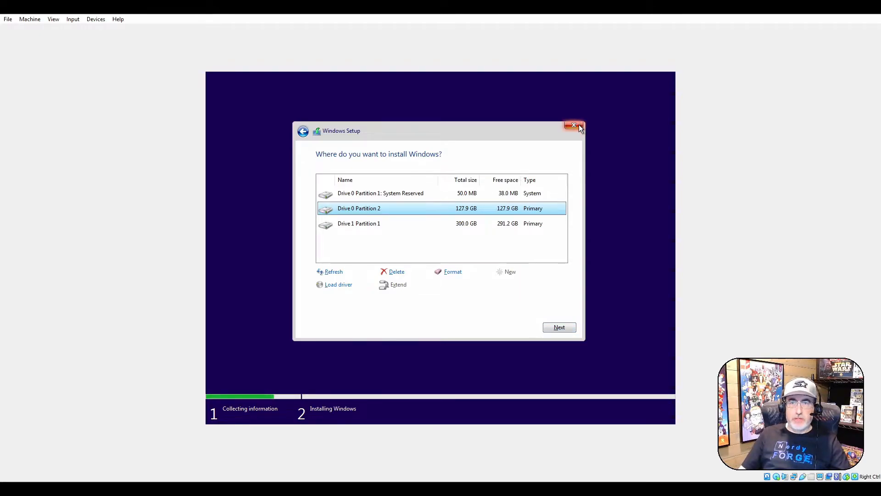
- Quit Windows Setup and confirm cancelling the Windows installation
{"action": "left_click", "coordinate": [574, 125]}
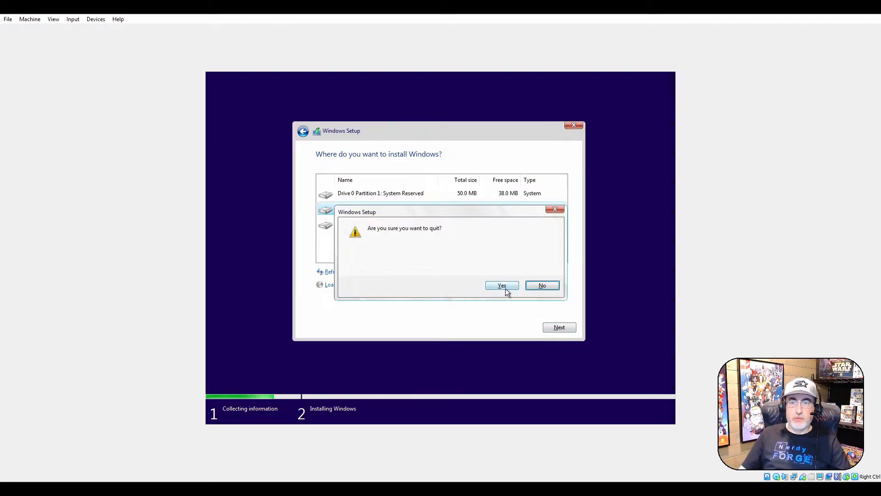
{"action": "left_click", "coordinate": [500, 285]}
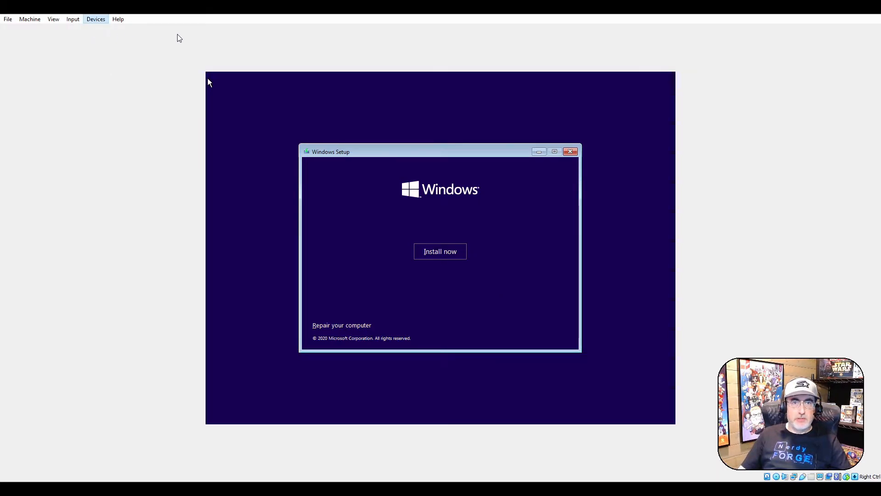
{"action": "mouse_move", "coordinate": [110, 60]}
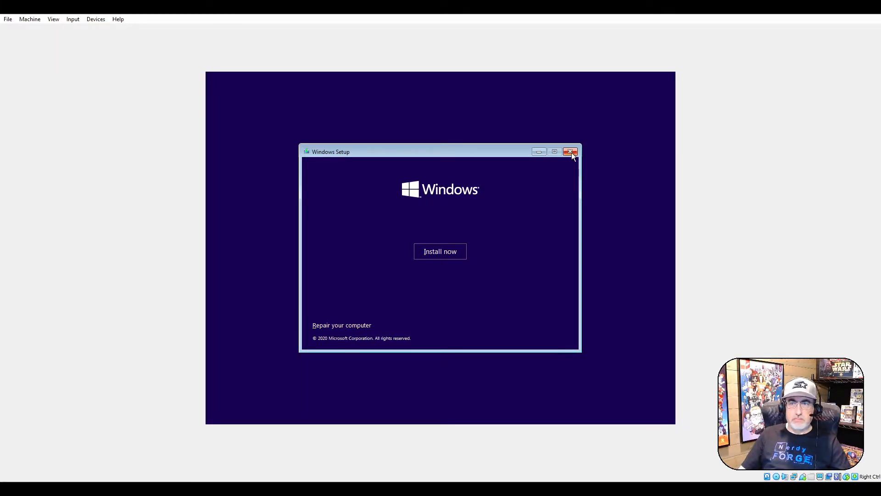
{"action": "left_click", "coordinate": [570, 152]}
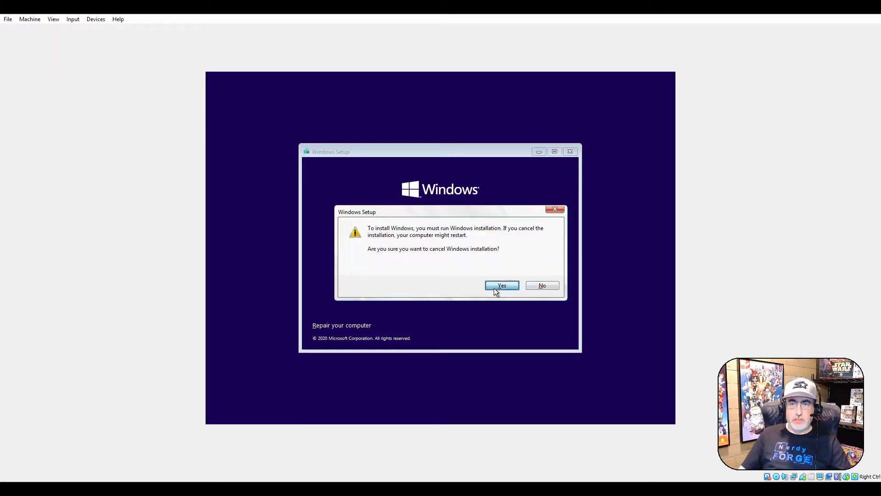
{"action": "left_click", "coordinate": [501, 285]}
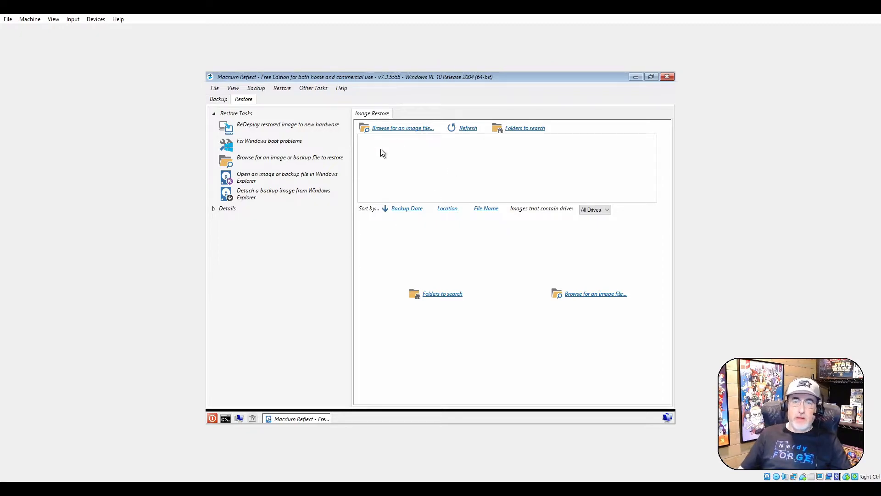
{"action": "mouse_move", "coordinate": [482, 149]}
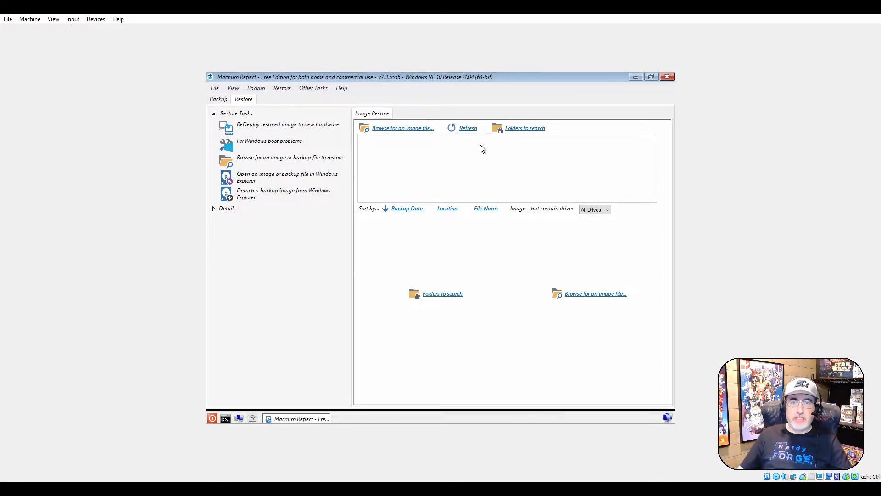
{"action": "mouse_move", "coordinate": [576, 206]}
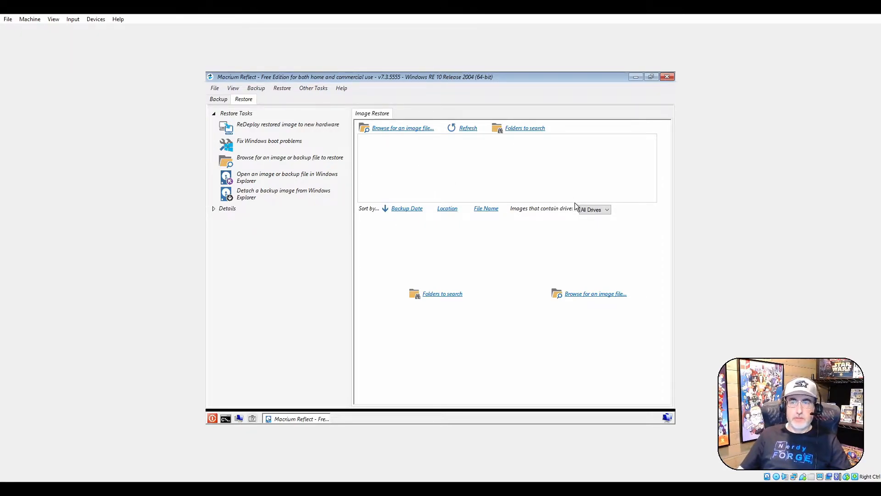
{"action": "mouse_move", "coordinate": [594, 286]}
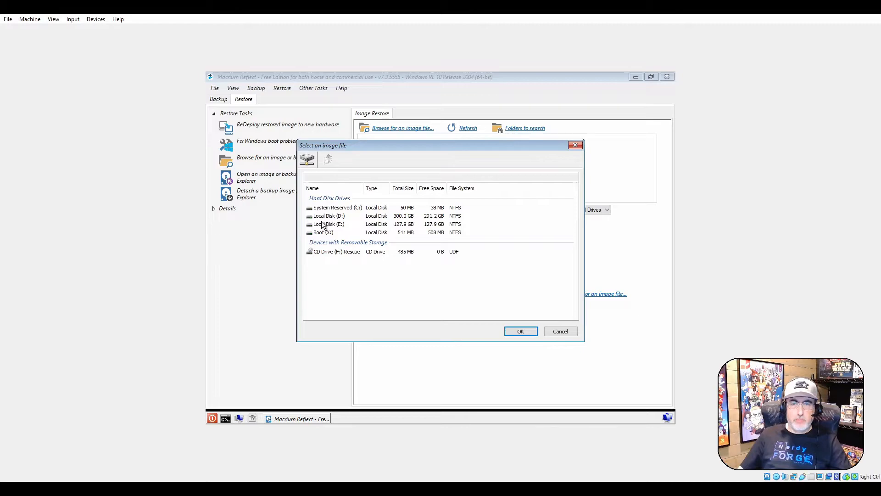
- Open the 300 GB Local Disk D to load the Backup-00-00 image
{"action": "left_click", "coordinate": [329, 216]}
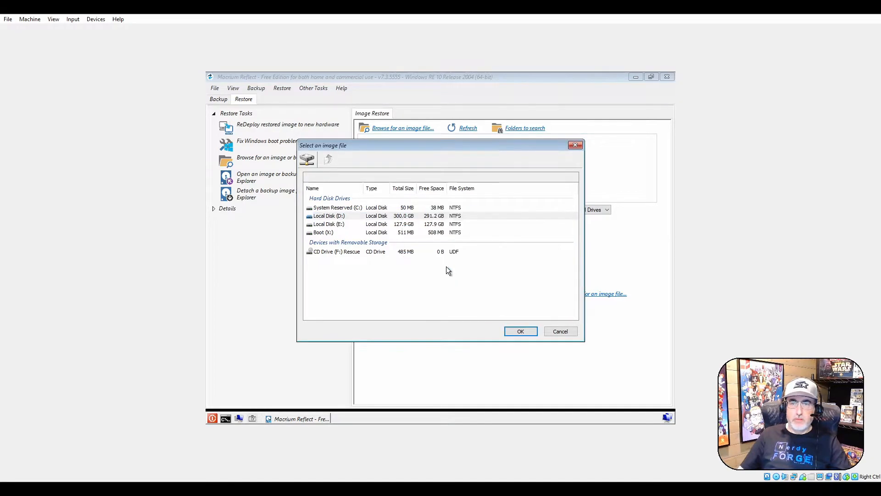
{"action": "double_click", "coordinate": [329, 216]}
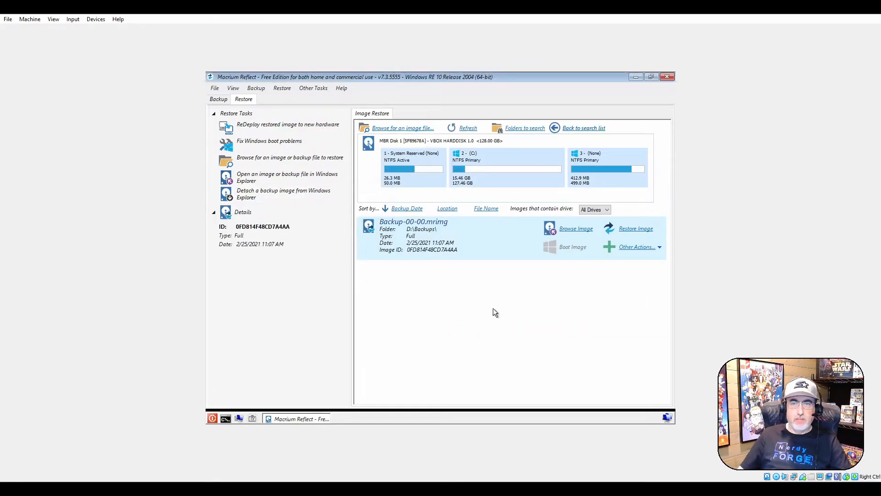
{"action": "mouse_move", "coordinate": [448, 178]}
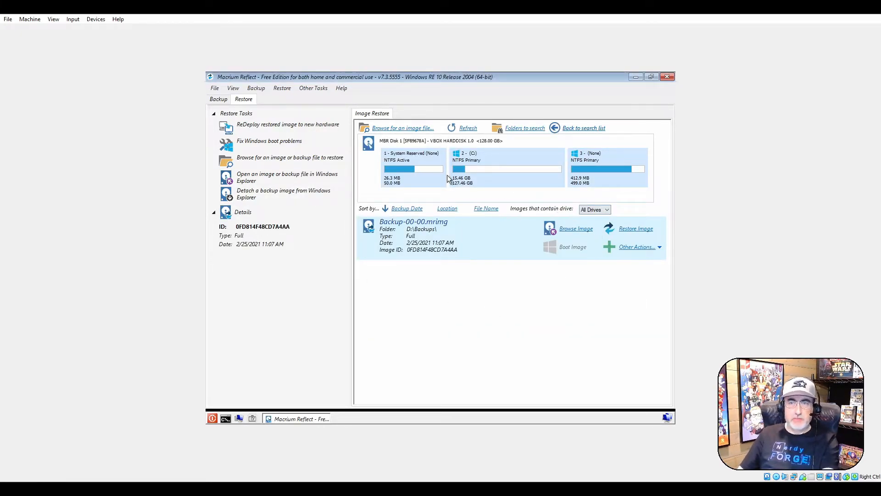
{"action": "mouse_move", "coordinate": [546, 173]}
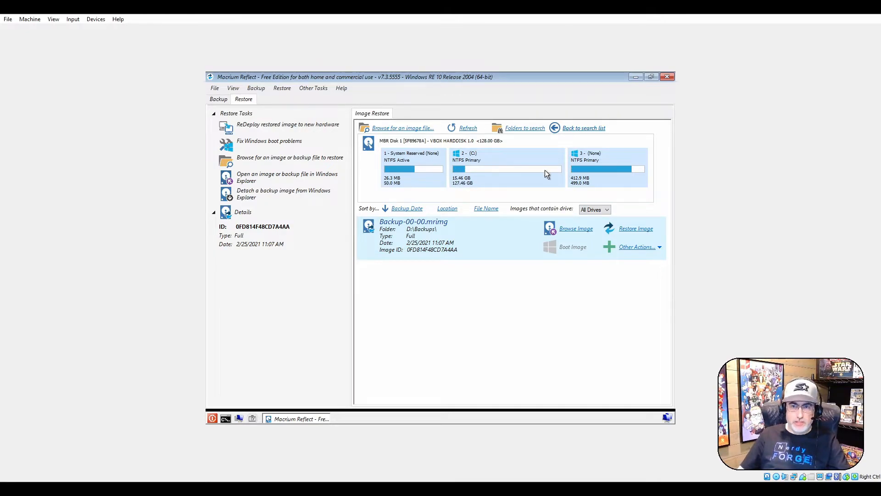
{"action": "mouse_move", "coordinate": [308, 285]}
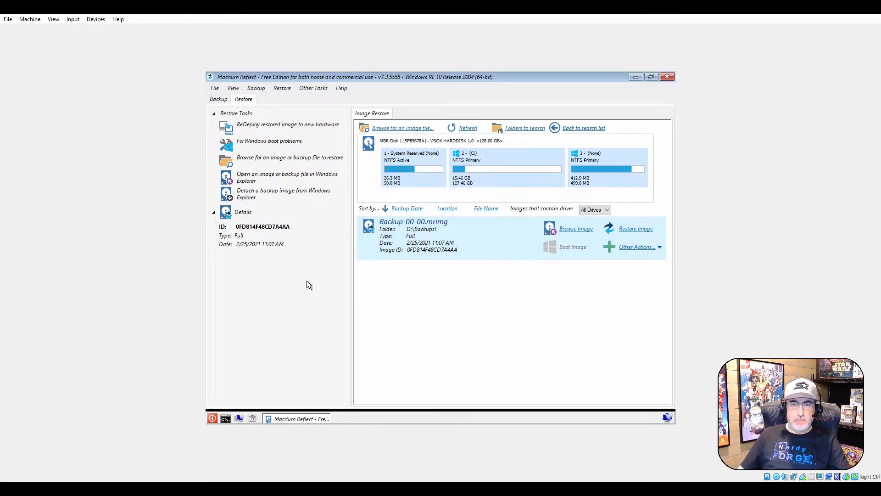
{"action": "mouse_move", "coordinate": [635, 234]}
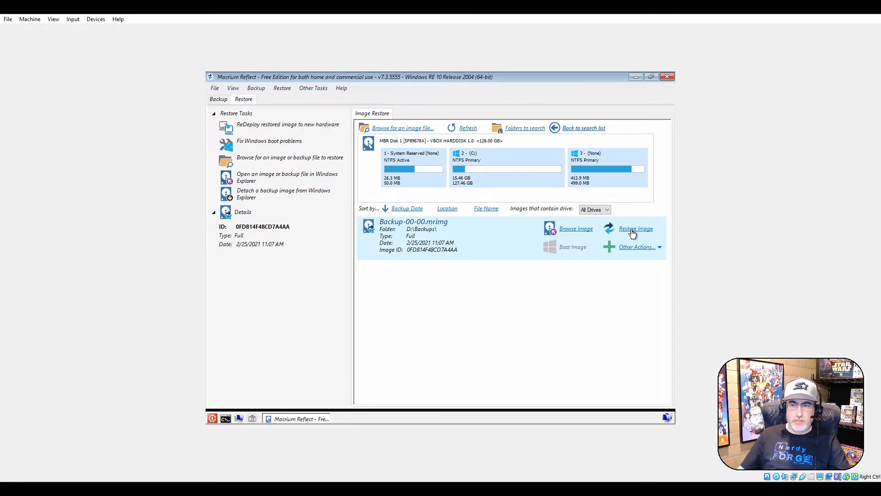
- Restore Backup-00-00 after deleting the destination disk's partitions, through summary to Finish
{"action": "left_click", "coordinate": [635, 228]}
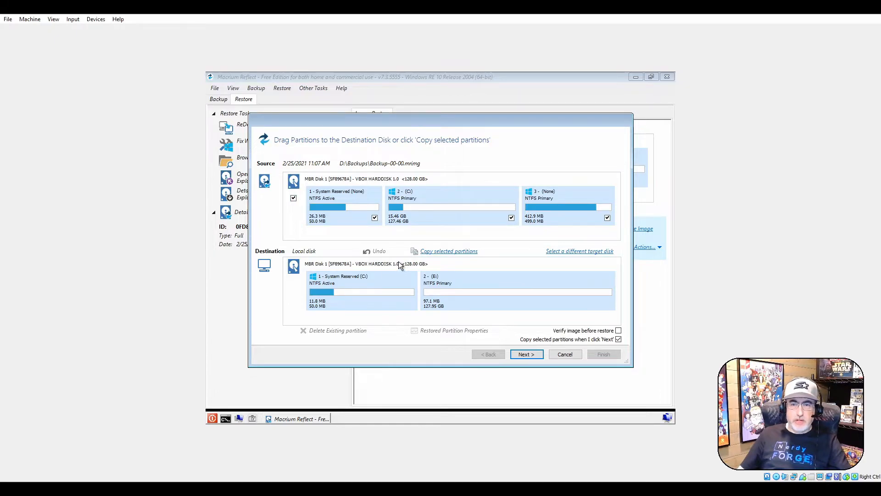
{"action": "mouse_move", "coordinate": [476, 290]}
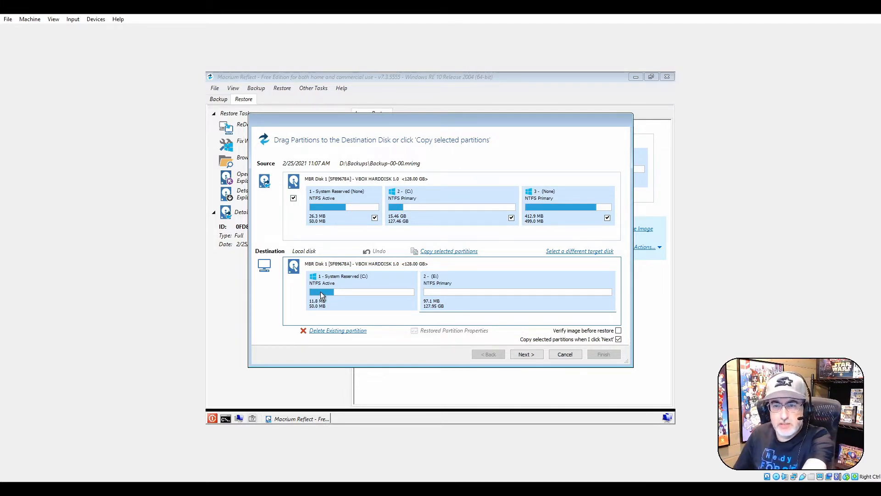
{"action": "mouse_move", "coordinate": [418, 295]}
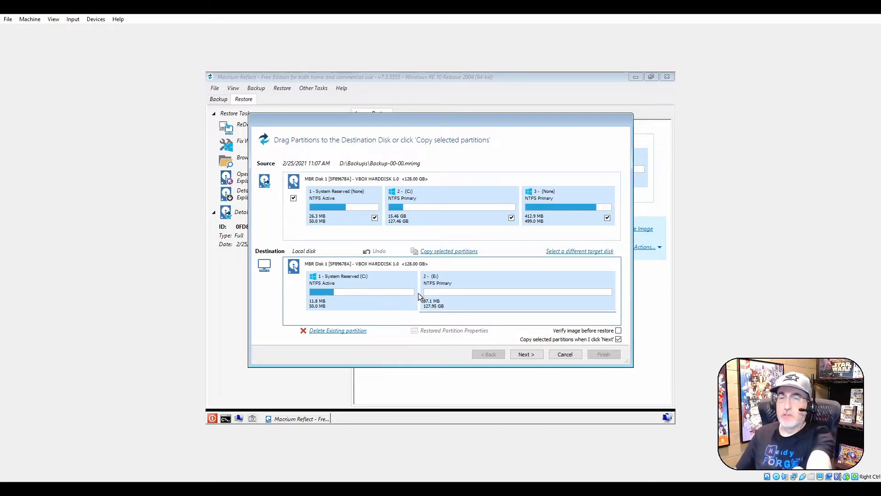
{"action": "mouse_move", "coordinate": [368, 202]}
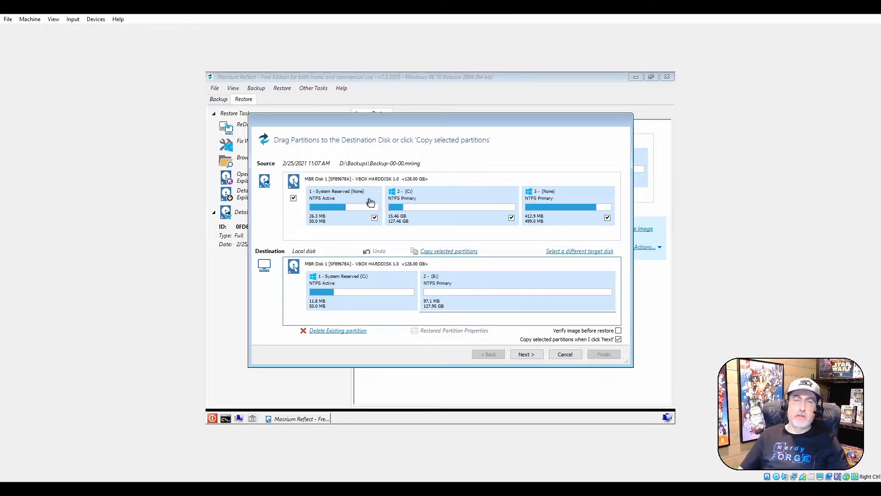
{"action": "mouse_move", "coordinate": [347, 218]}
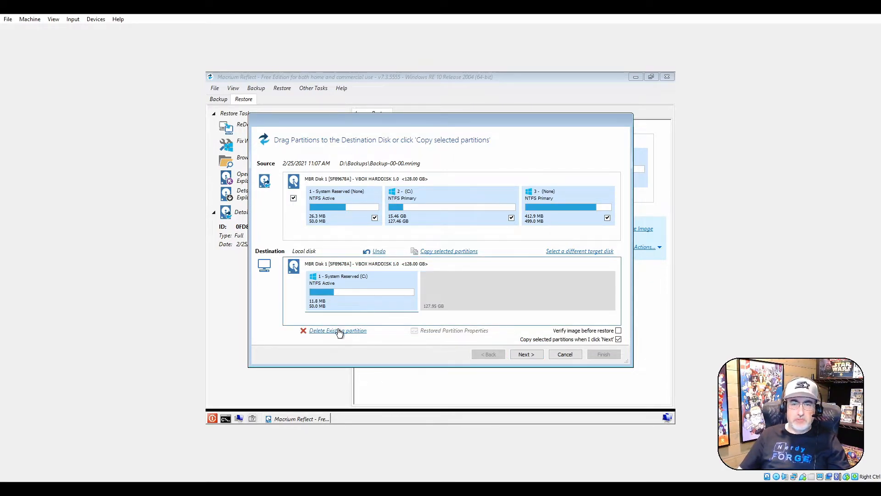
{"action": "left_click", "coordinate": [338, 330]}
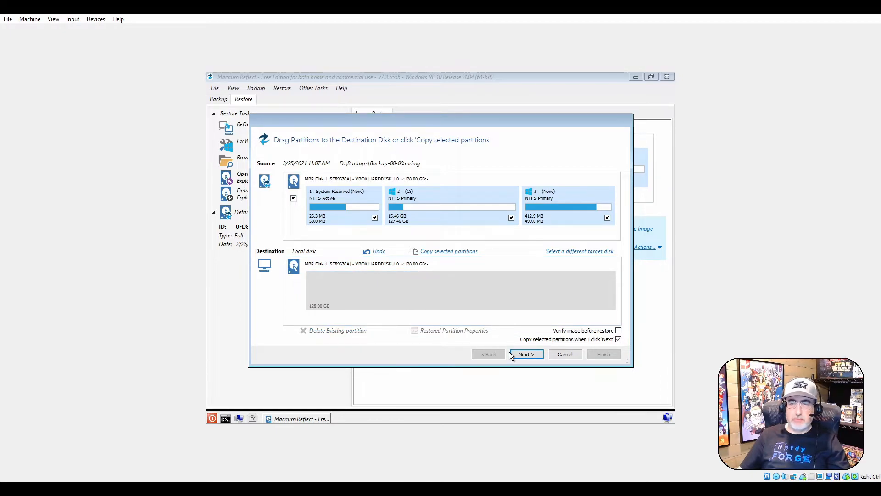
{"action": "left_click", "coordinate": [525, 354]}
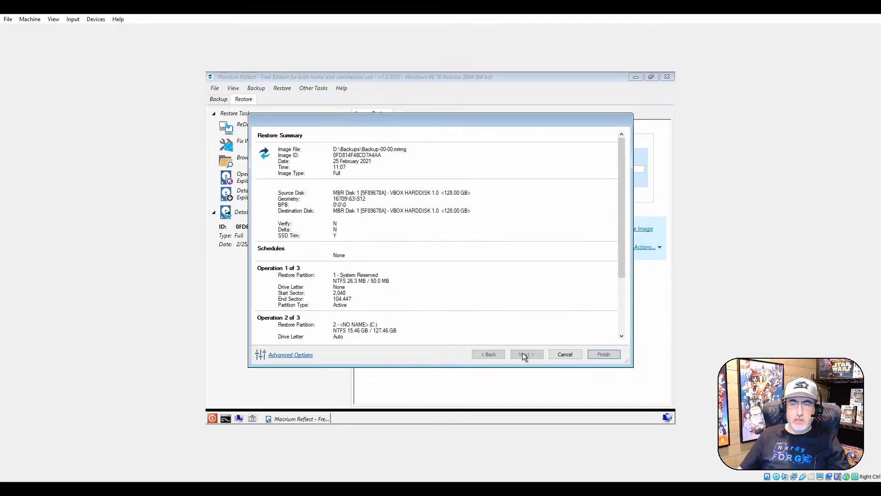
{"action": "left_click", "coordinate": [564, 354]}
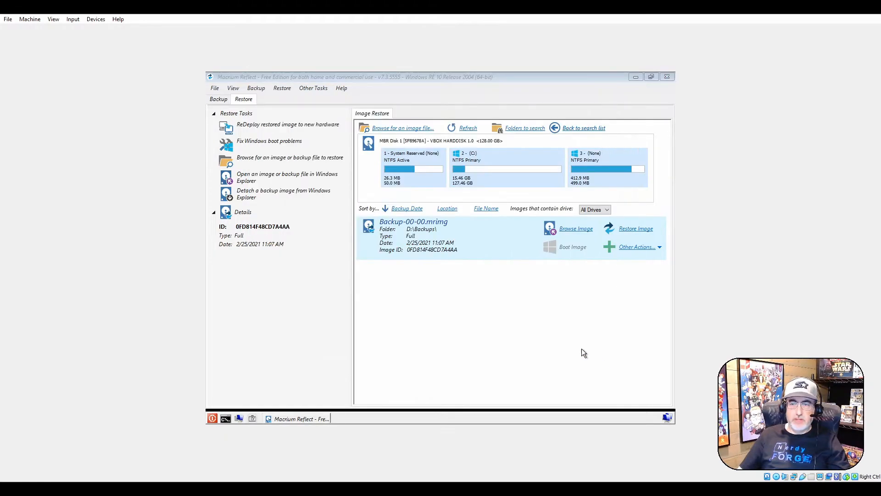
- Confirm overwriting the target volumes and dismiss the restore-completed message
{"action": "left_click", "coordinate": [635, 228]}
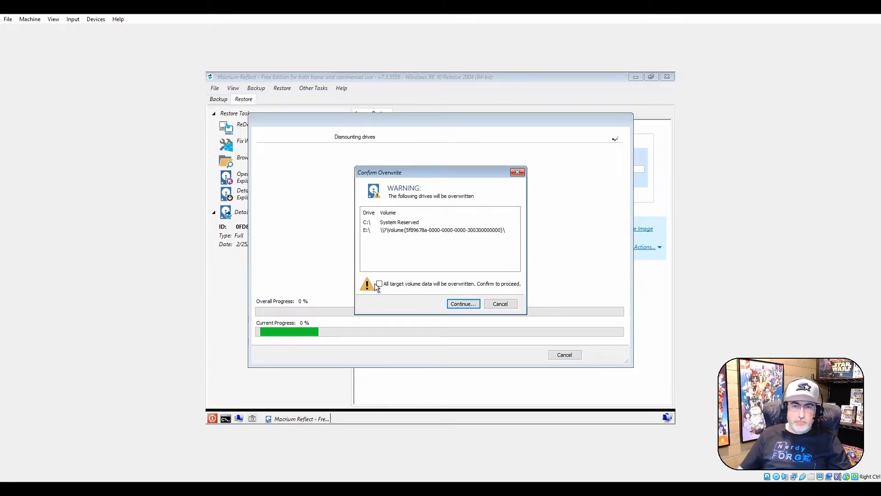
{"action": "left_click", "coordinate": [379, 284]}
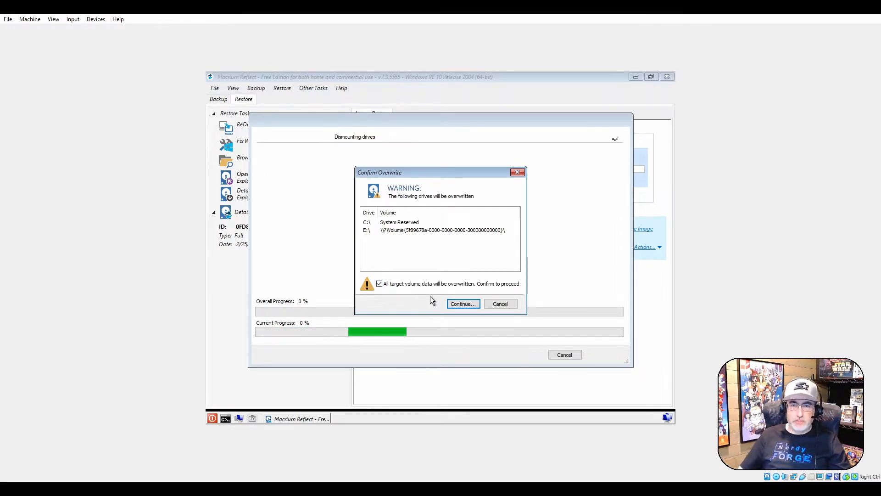
{"action": "left_click", "coordinate": [463, 304]}
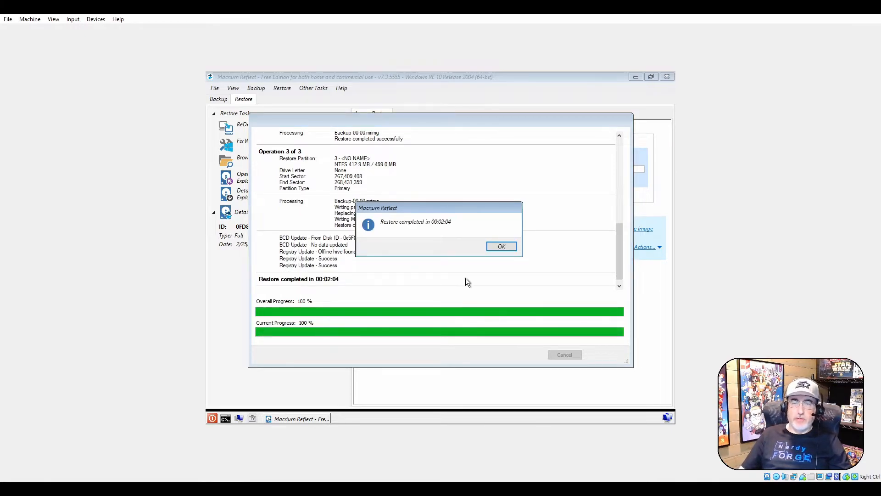
{"action": "mouse_move", "coordinate": [433, 229]}
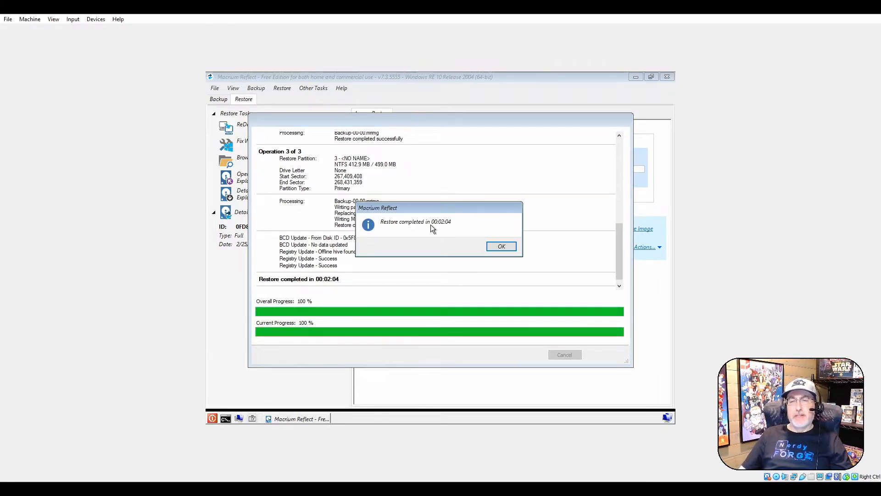
{"action": "mouse_move", "coordinate": [448, 231]}
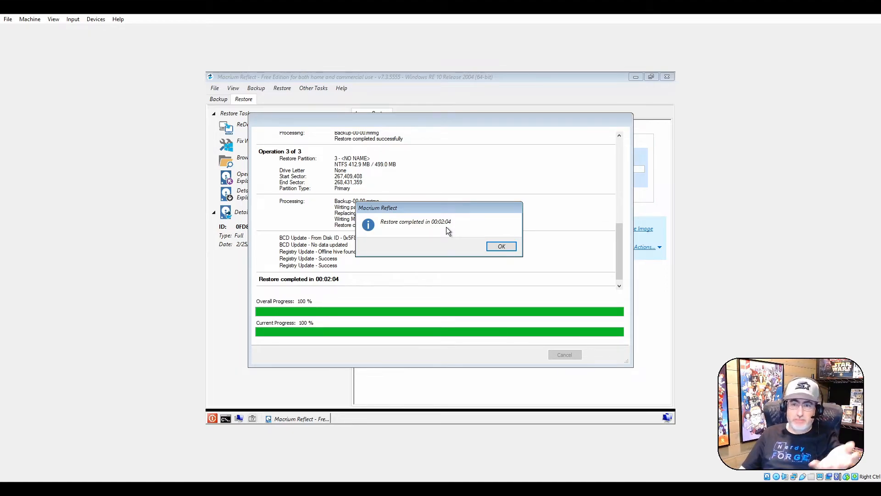
{"action": "mouse_move", "coordinate": [464, 233]}
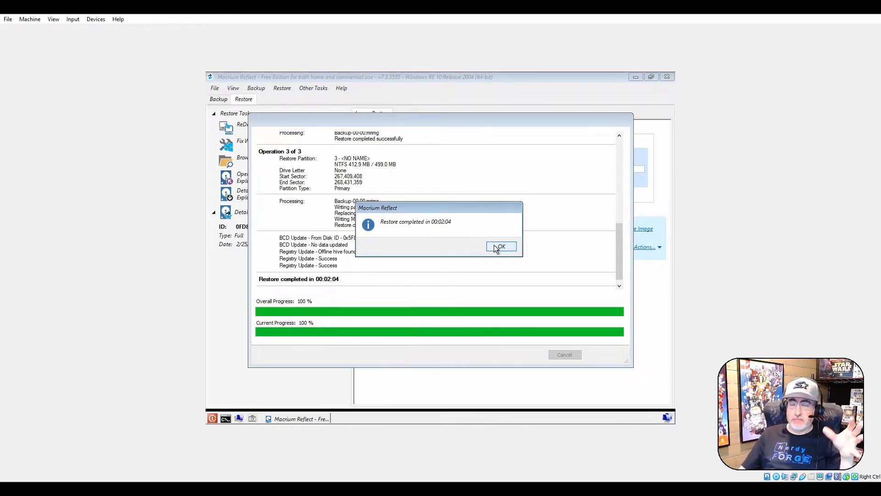
{"action": "left_click", "coordinate": [500, 247]}
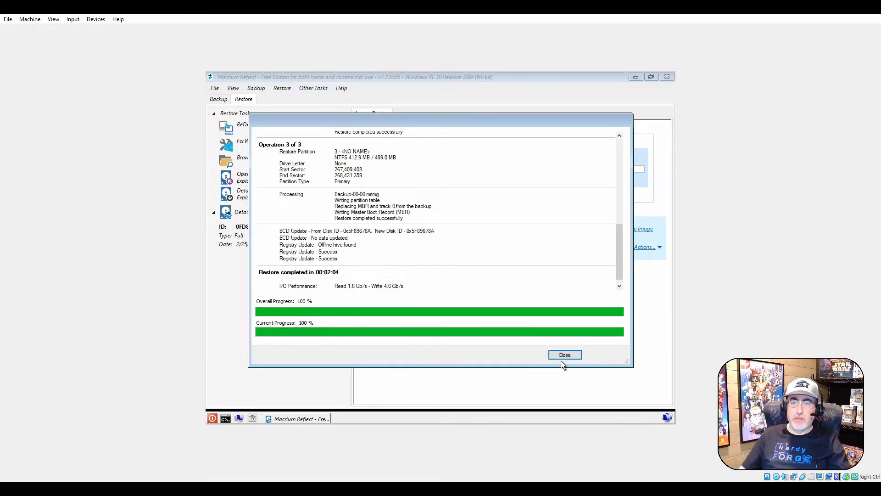
- Close the finished restore window
{"action": "left_click", "coordinate": [564, 354]}
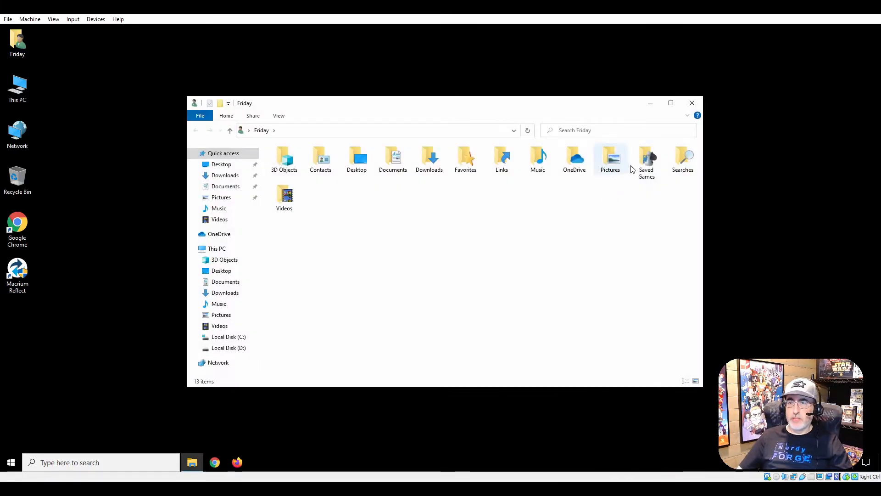
- Navigate This PC to Local Disk (D:) and its Backups folder
{"action": "double_click", "coordinate": [610, 159]}
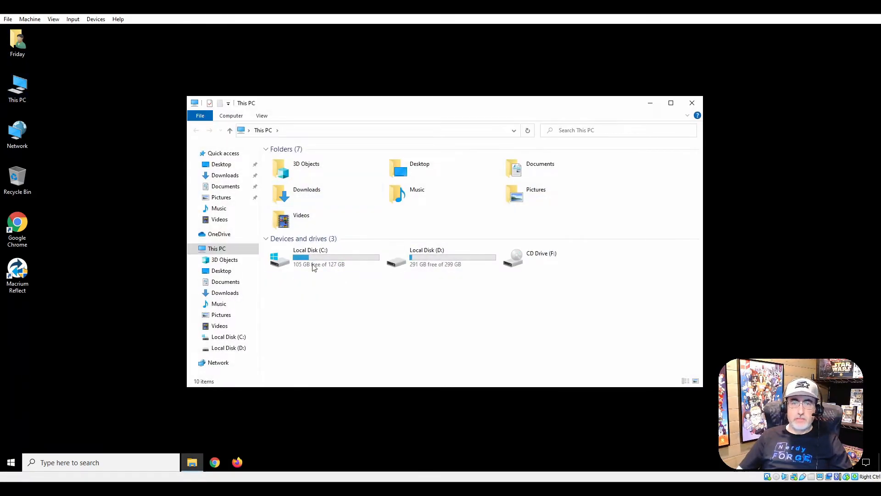
{"action": "left_click", "coordinate": [320, 257]}
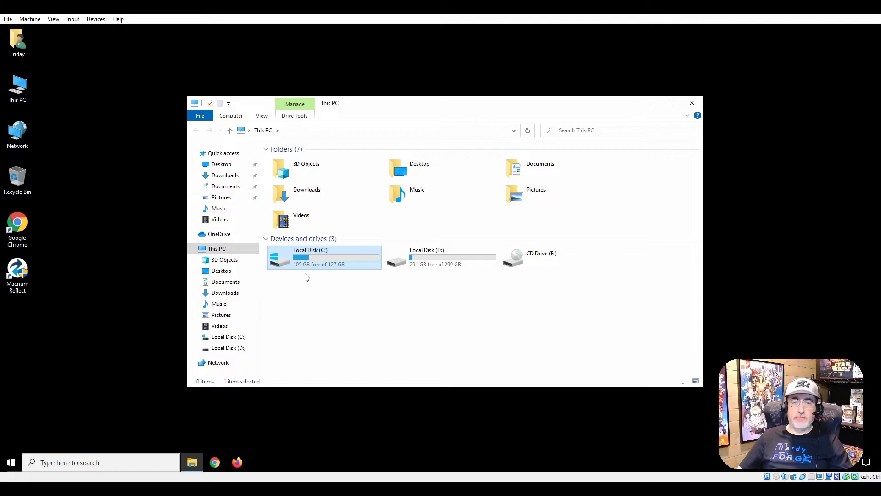
{"action": "double_click", "coordinate": [427, 253]}
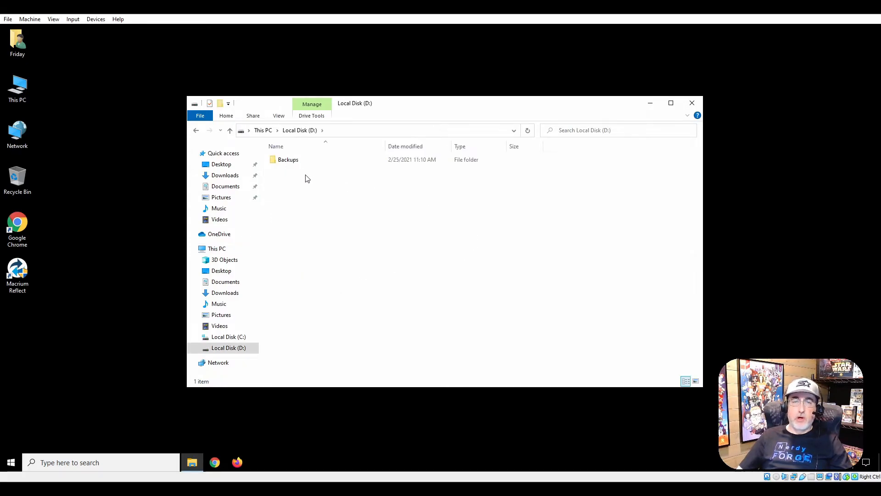
{"action": "double_click", "coordinate": [288, 159]}
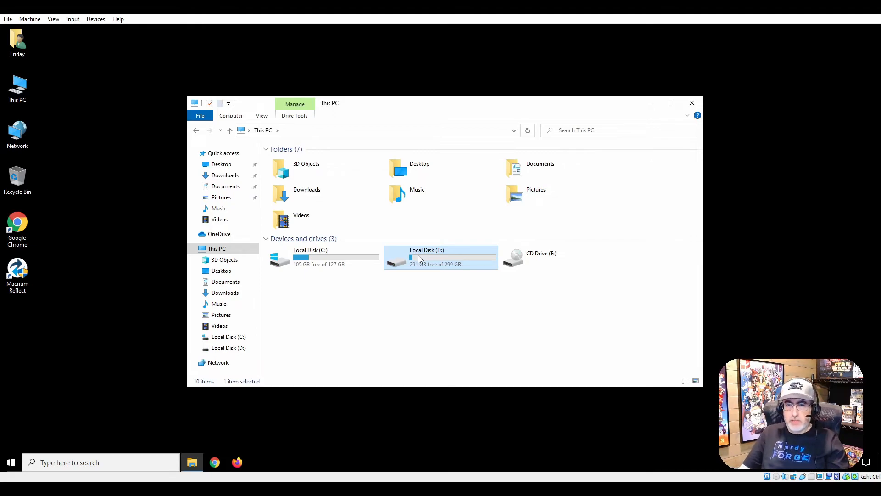
{"action": "mouse_move", "coordinate": [435, 259]}
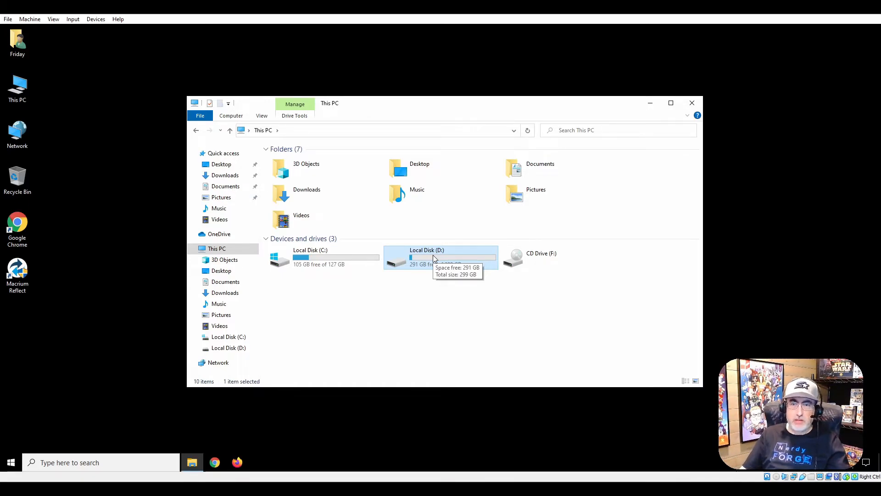
{"action": "mouse_move", "coordinate": [425, 285]}
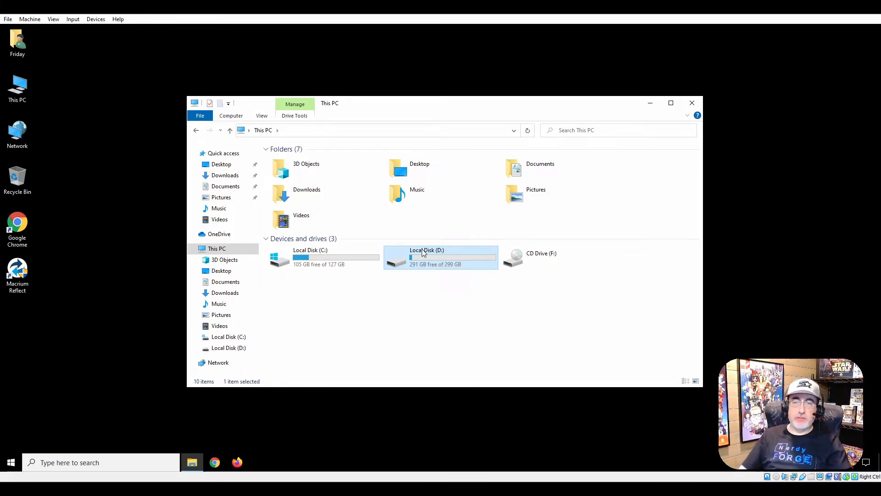
{"action": "double_click", "coordinate": [441, 257]}
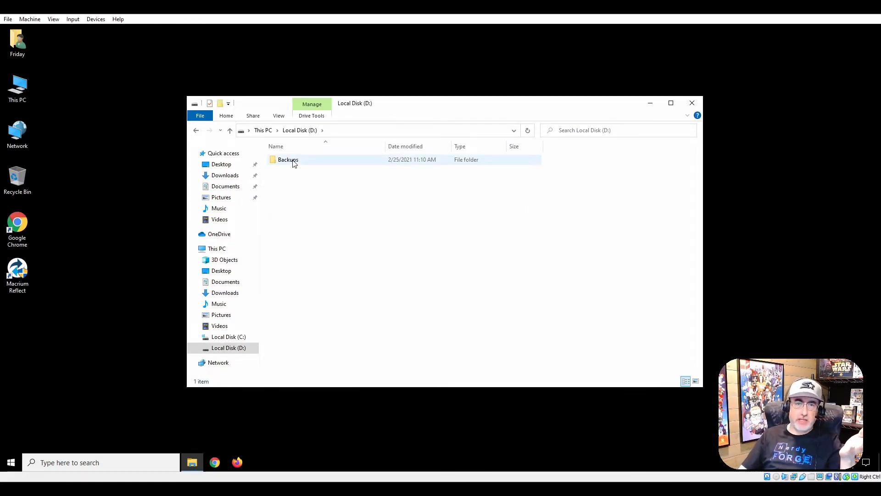
{"action": "double_click", "coordinate": [288, 160]}
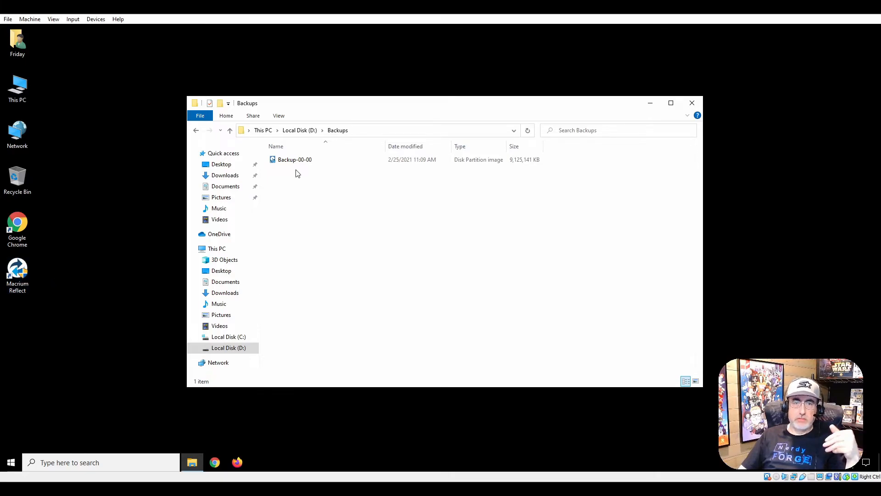
{"action": "mouse_move", "coordinate": [295, 160]}
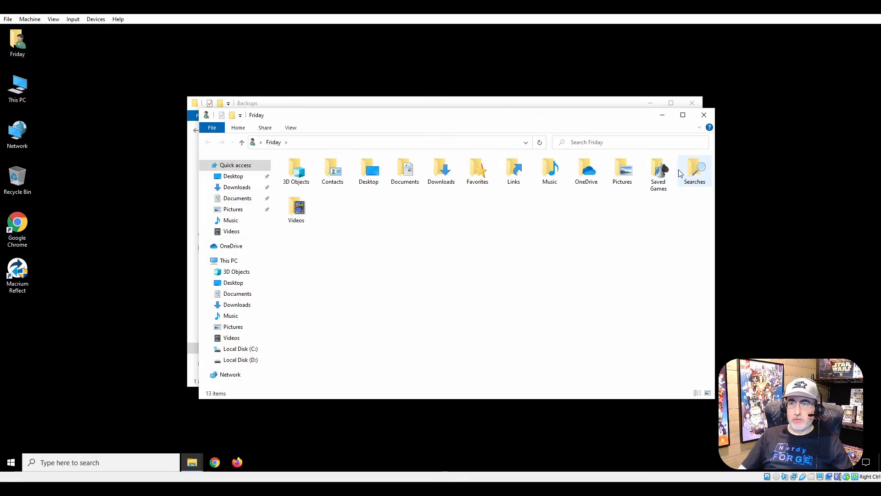
- Delete the Friday Wallpaper and header4 pictures, then open the backup image
{"action": "double_click", "coordinate": [622, 171]}
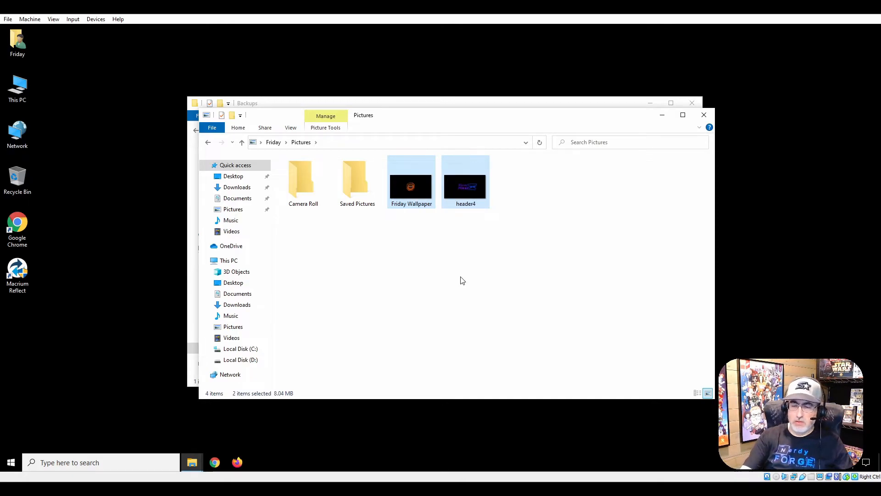
{"action": "key", "text": "Delete"}
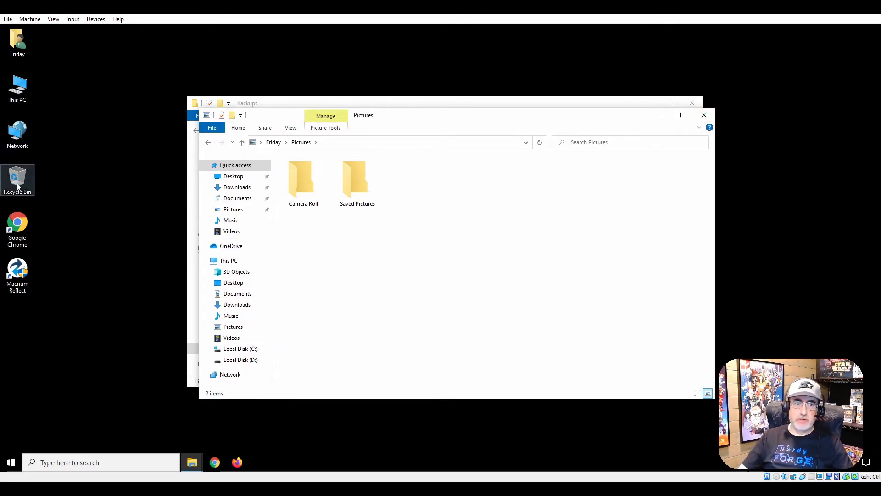
{"action": "double_click", "coordinate": [17, 180]}
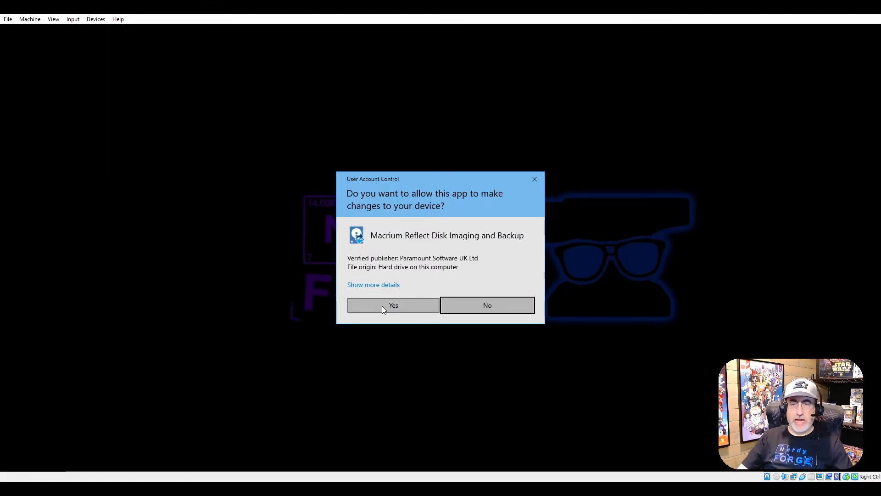
- Approve UAC and mount the image's C: partition as drive O:
{"action": "left_click", "coordinate": [394, 306]}
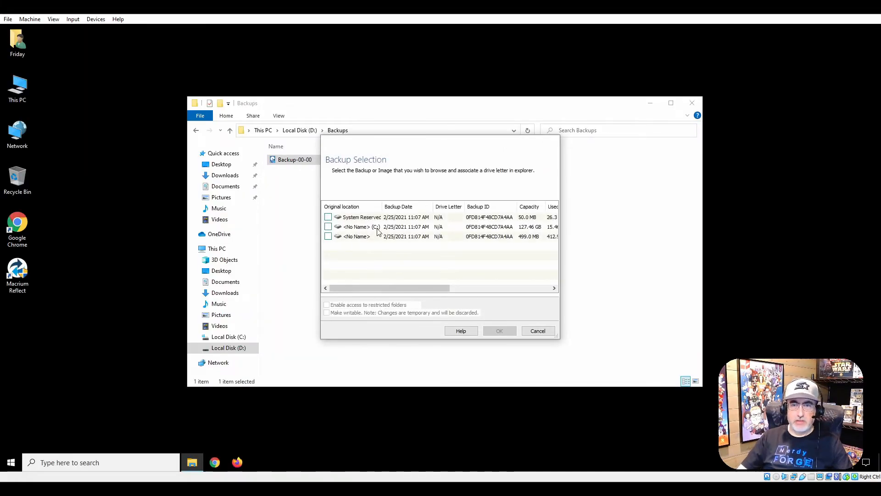
{"action": "left_click", "coordinate": [329, 226]}
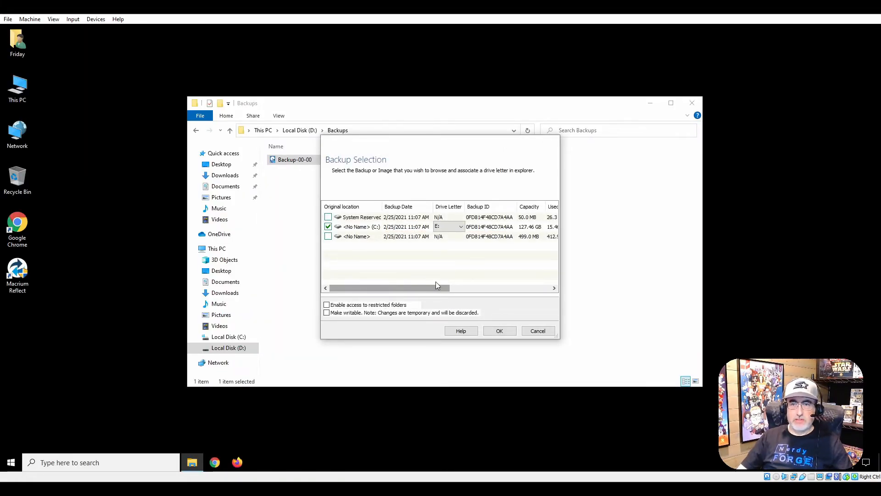
{"action": "left_click", "coordinate": [460, 226]}
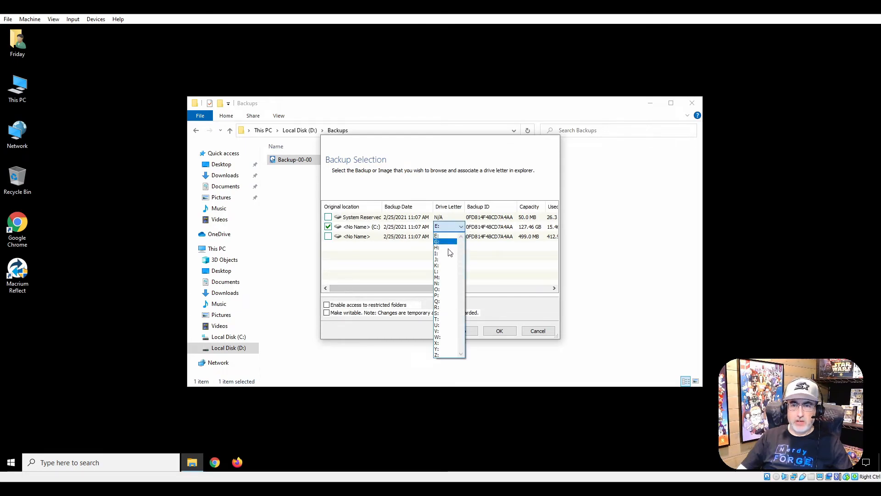
{"action": "mouse_move", "coordinate": [443, 301]}
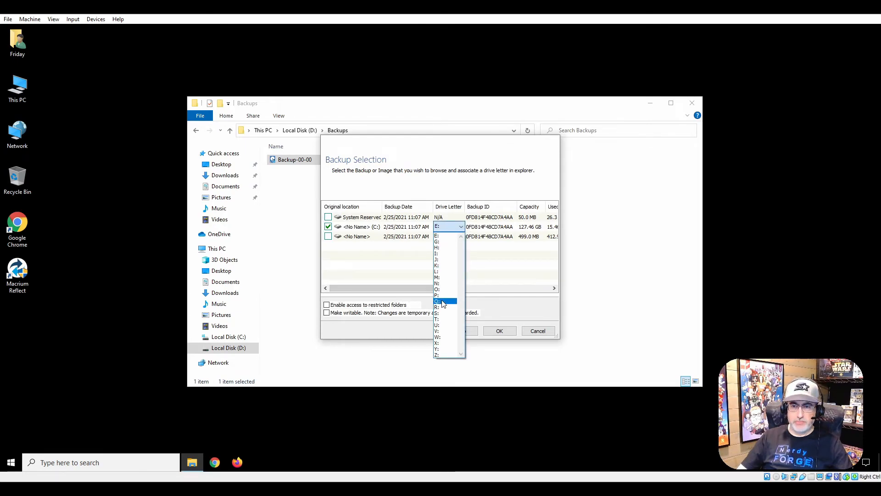
{"action": "left_click", "coordinate": [438, 300]}
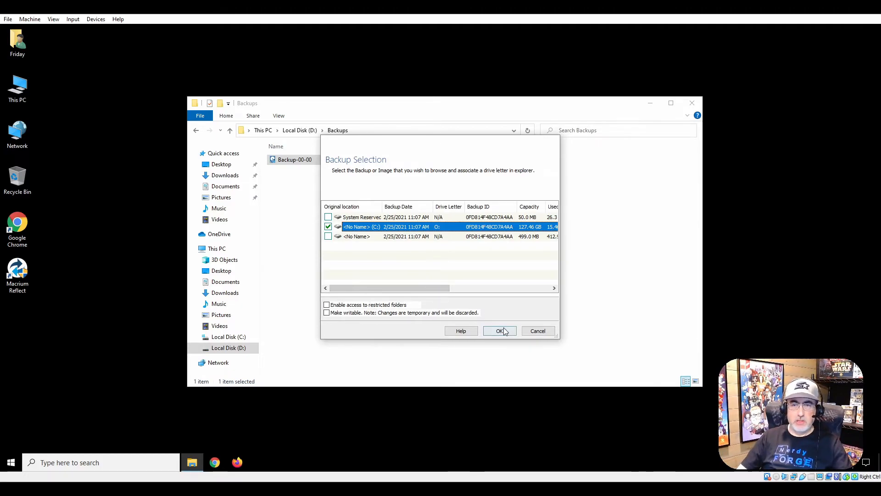
{"action": "left_click", "coordinate": [498, 330]}
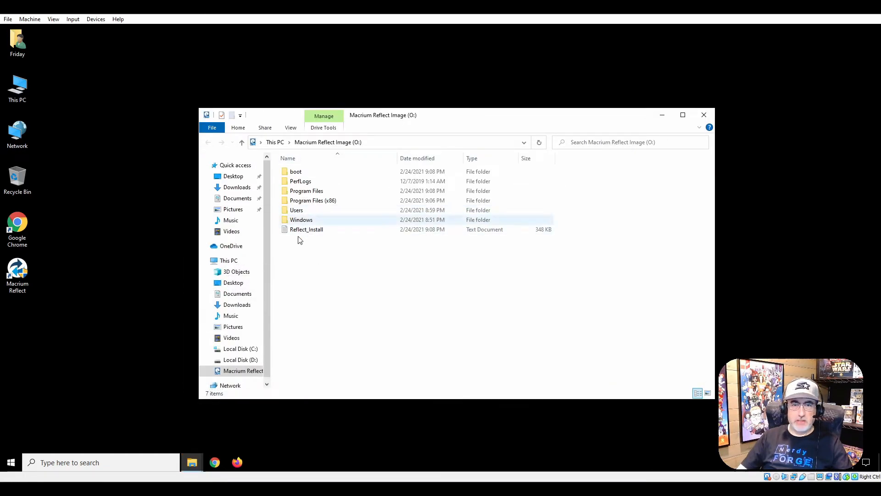
{"action": "double_click", "coordinate": [296, 209]}
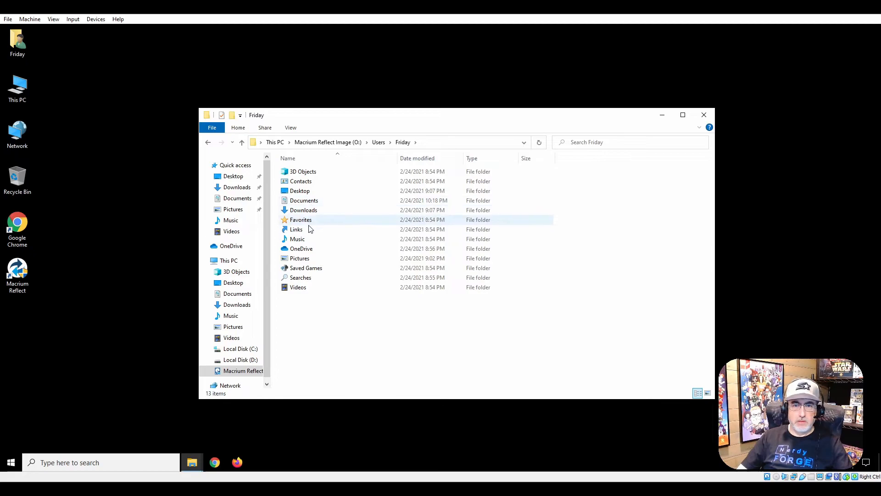
{"action": "double_click", "coordinate": [300, 257]}
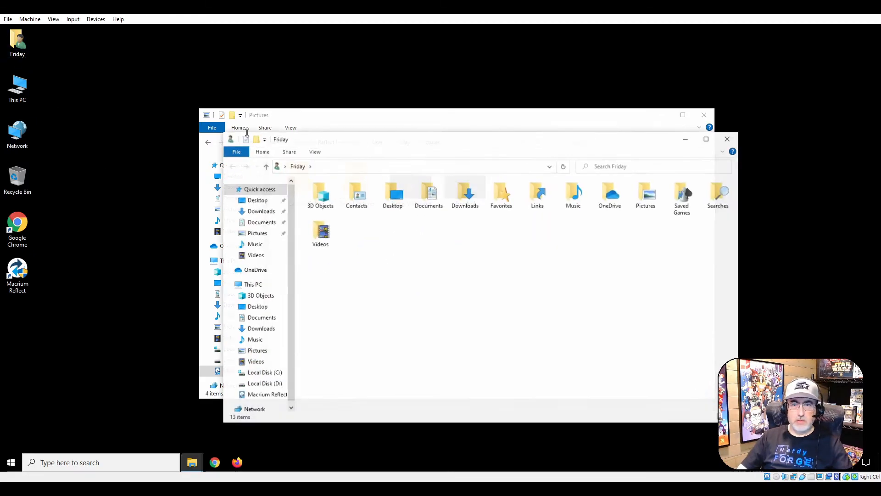
{"action": "double_click", "coordinate": [645, 194]}
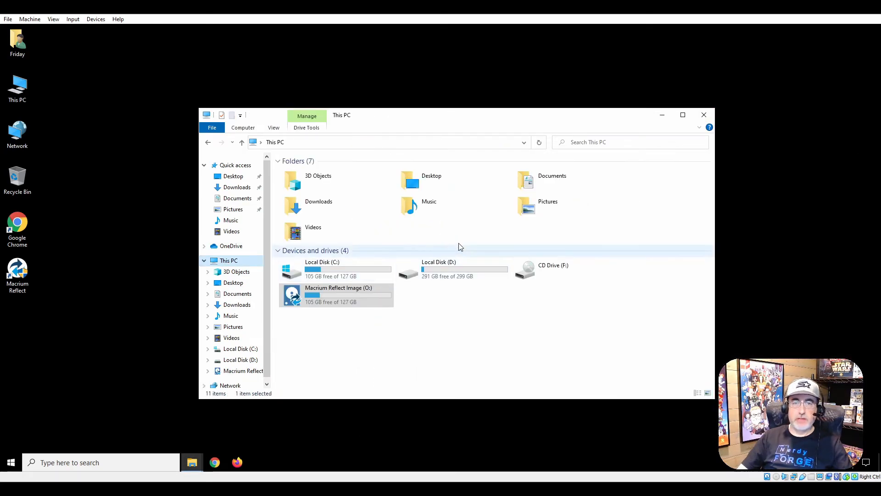
{"action": "left_click", "coordinate": [337, 295]}
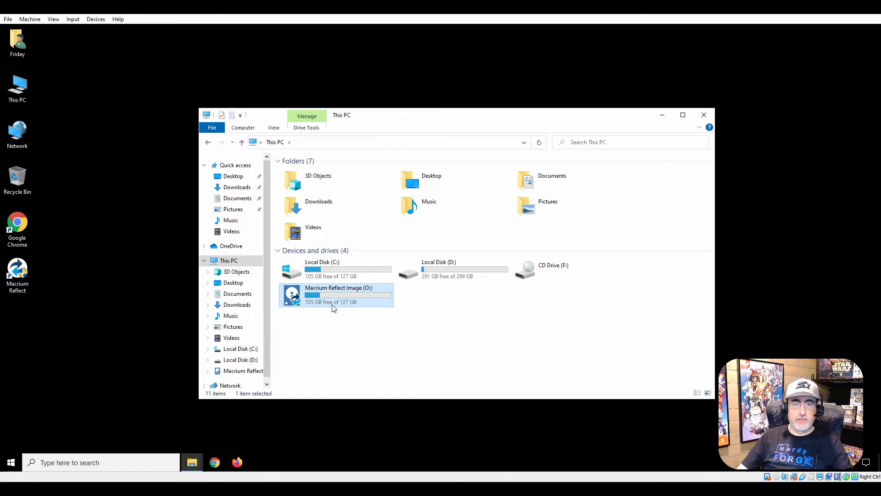
{"action": "mouse_move", "coordinate": [360, 302]}
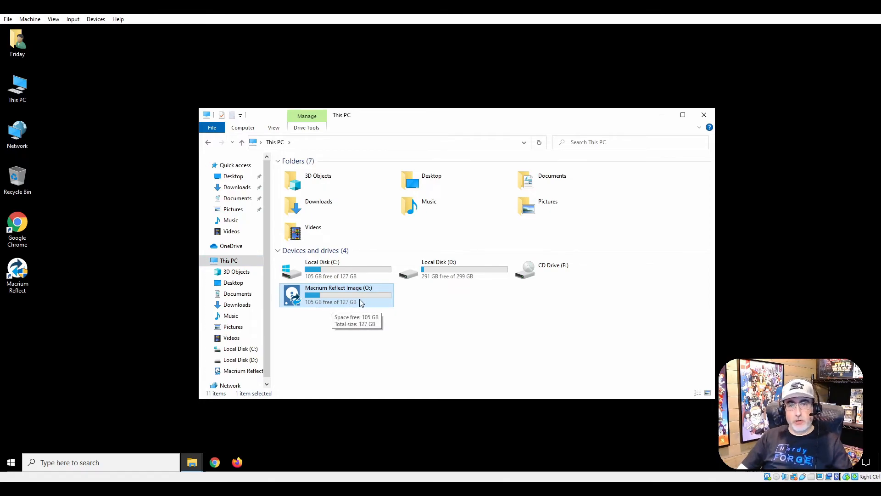
{"action": "mouse_move", "coordinate": [326, 302]}
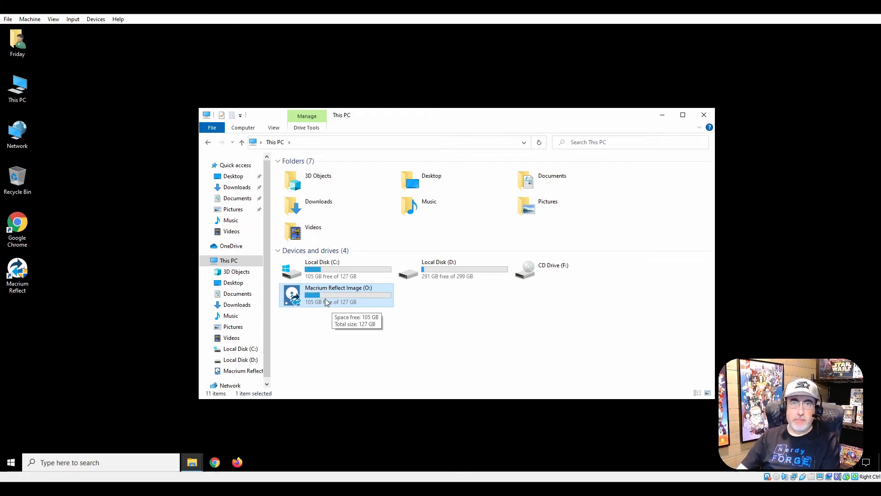
{"action": "double_click", "coordinate": [338, 295]}
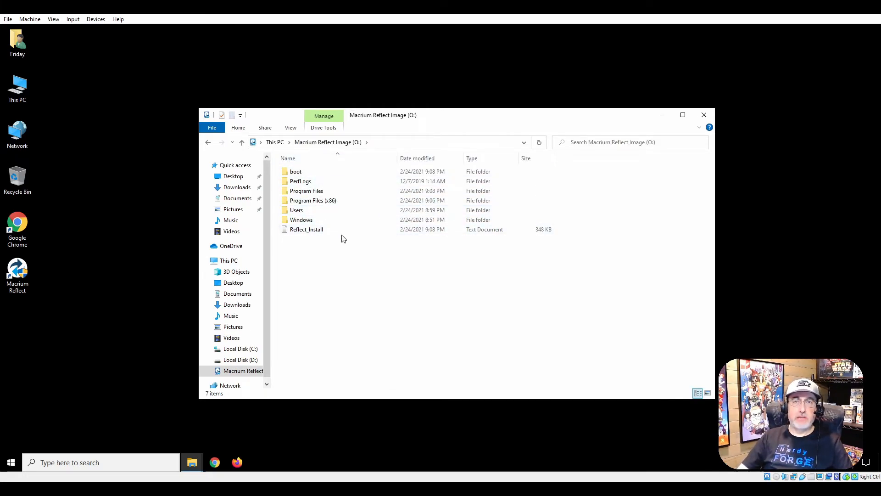
{"action": "left_click", "coordinate": [306, 229]}
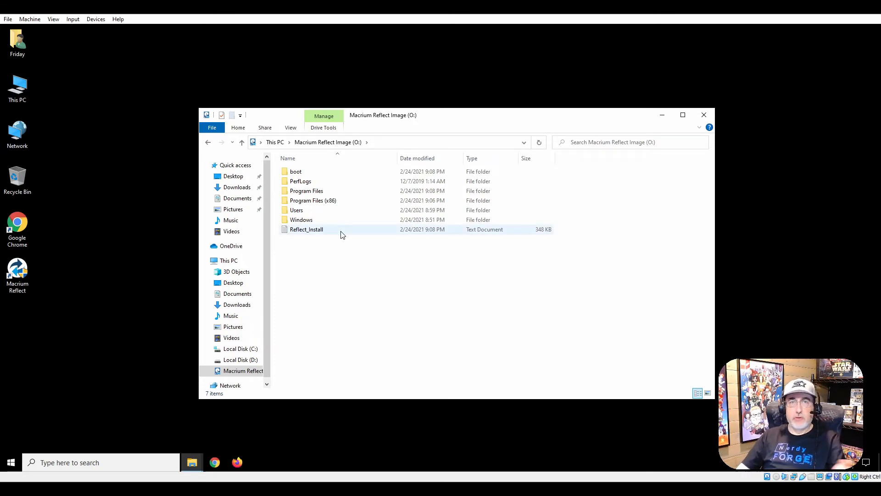
{"action": "mouse_move", "coordinate": [341, 231]}
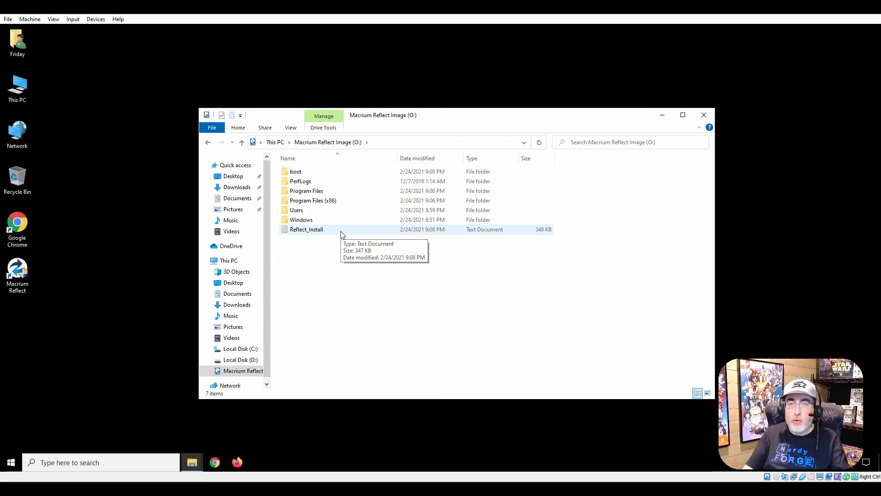
{"action": "mouse_move", "coordinate": [306, 190]}
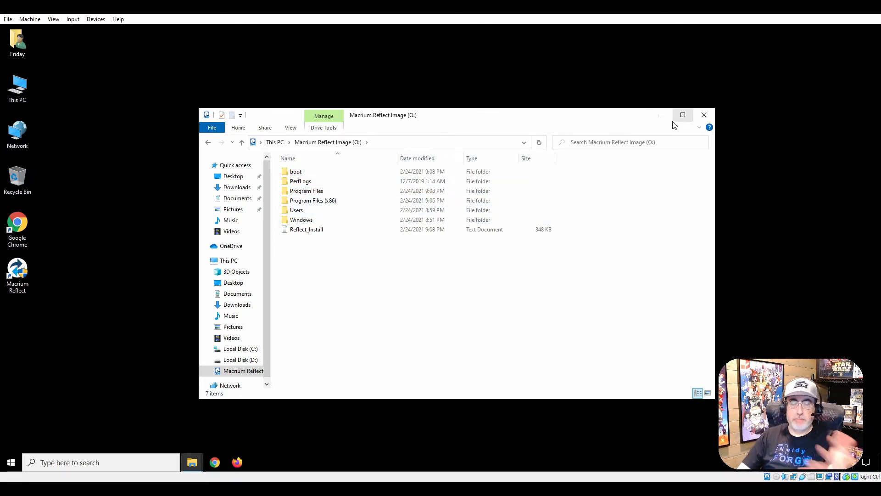
{"action": "mouse_move", "coordinate": [704, 115]}
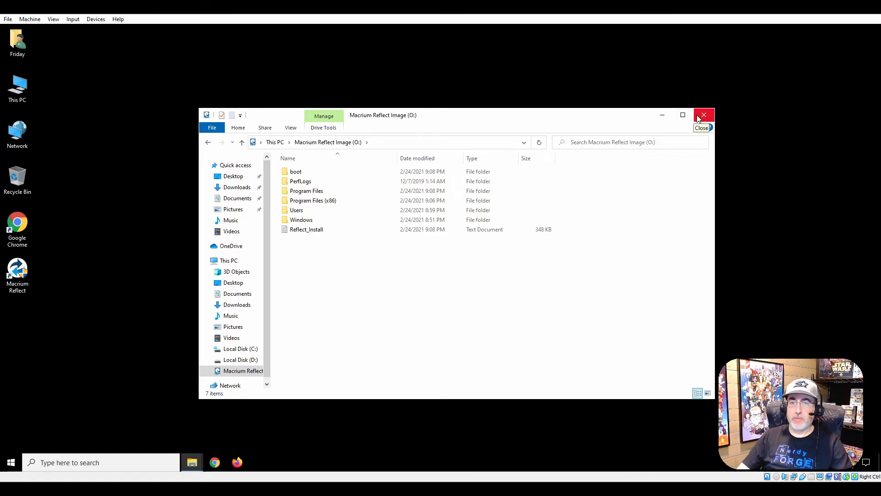
- Unmount the Macrium image on drive O: from its context menu and approve UAC
{"action": "right_click", "coordinate": [468, 339]}
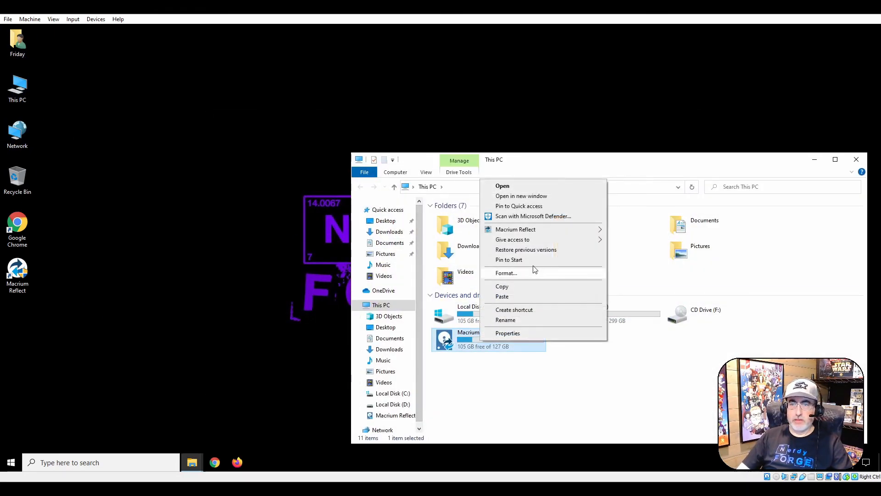
{"action": "mouse_move", "coordinate": [515, 228]}
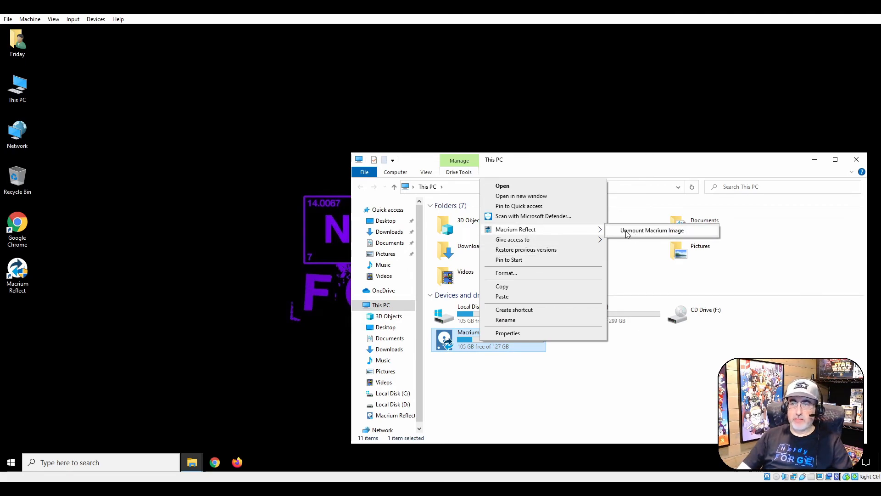
{"action": "left_click", "coordinate": [651, 231]}
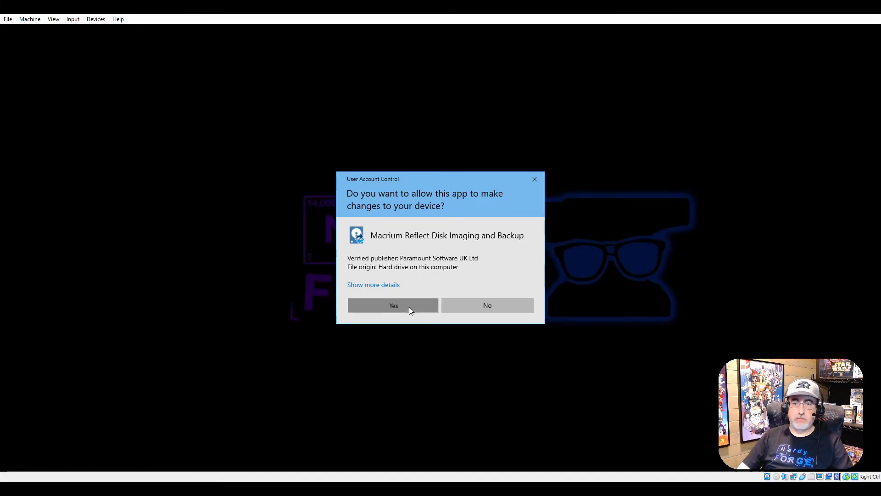
{"action": "left_click", "coordinate": [393, 305]}
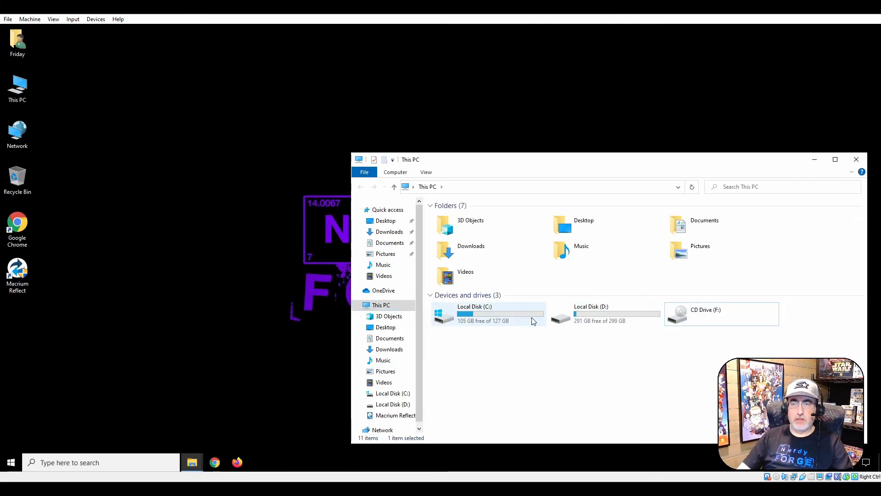
- Check the Backups folder on drive D:, then close both Explorer windows
{"action": "double_click", "coordinate": [590, 313]}
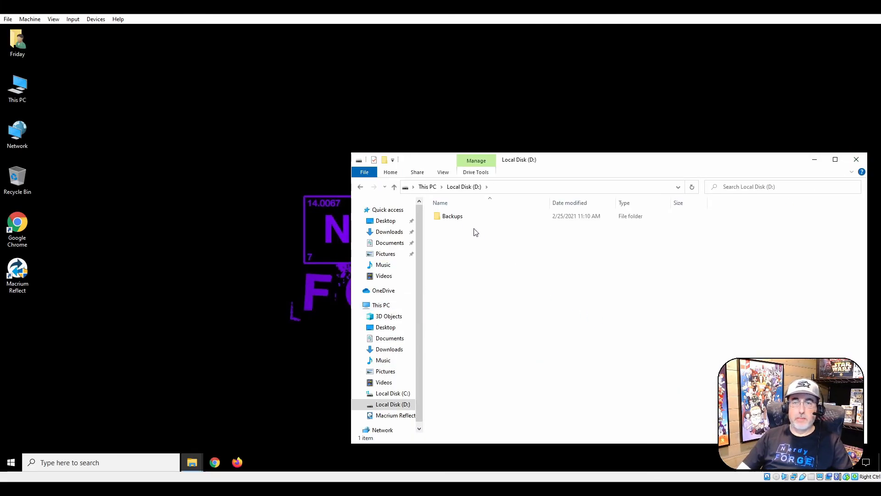
{"action": "double_click", "coordinate": [452, 216]}
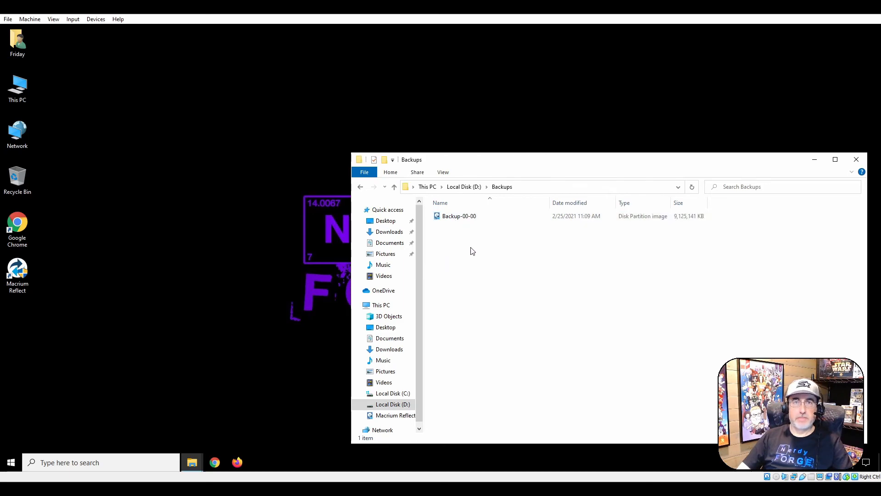
{"action": "left_click", "coordinate": [856, 160]}
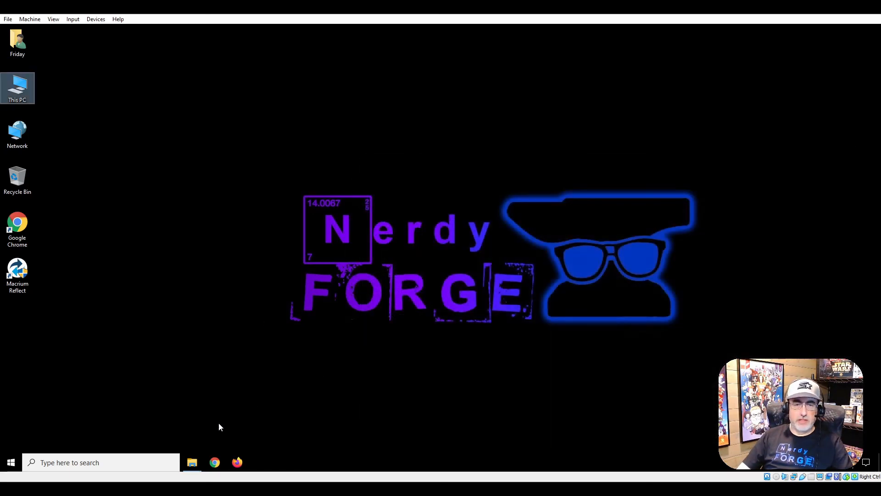
{"action": "left_click", "coordinate": [192, 462]}
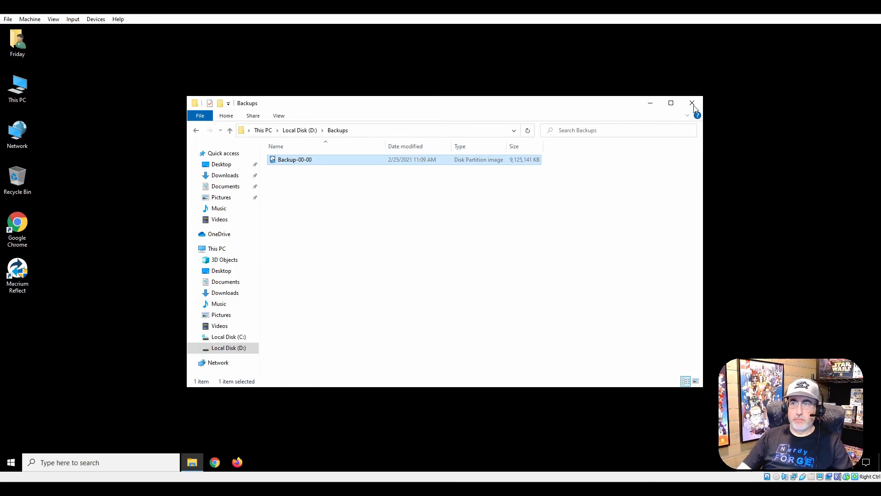
{"action": "left_click", "coordinate": [692, 103]}
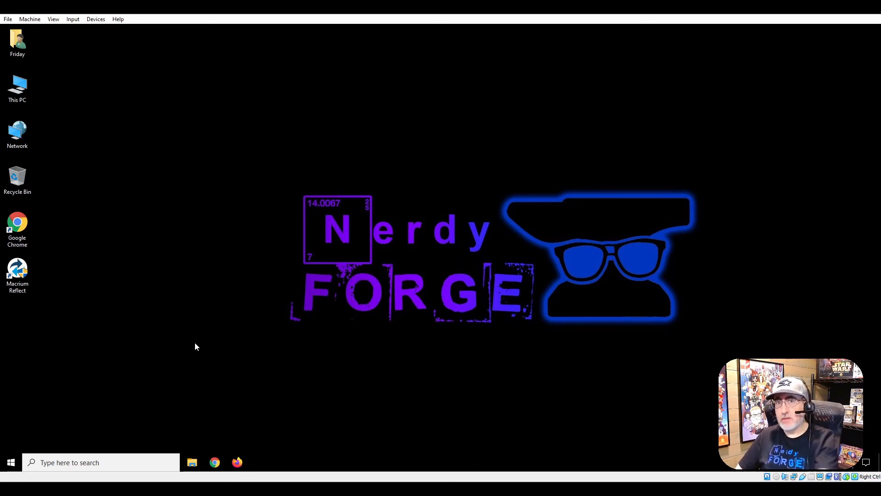